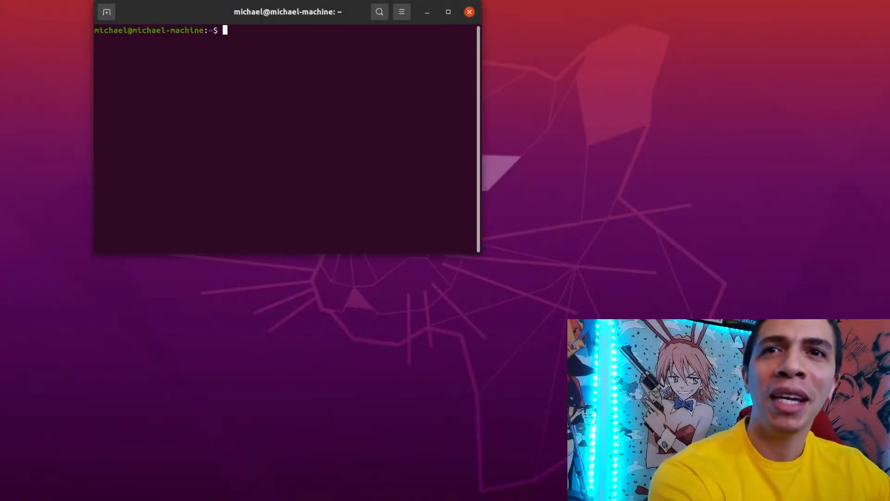
Step: Run npx create-react-app test-app from the home directory to generate the project
text(n)
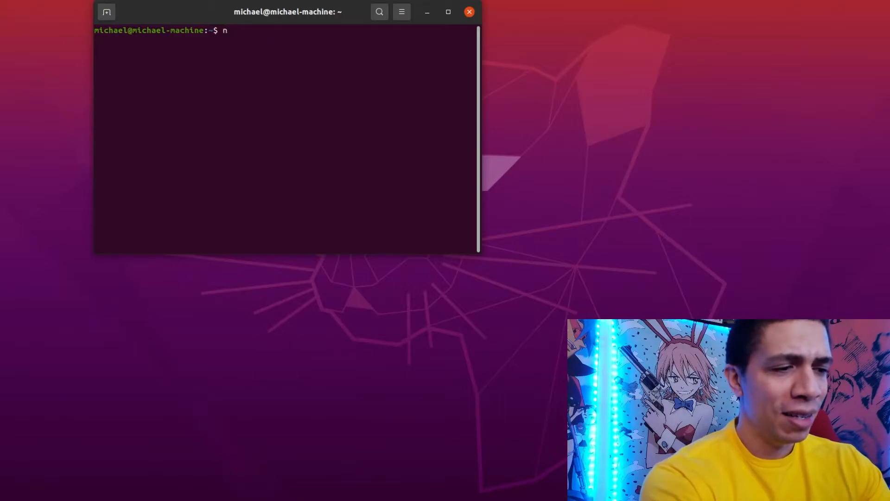
text(px create)
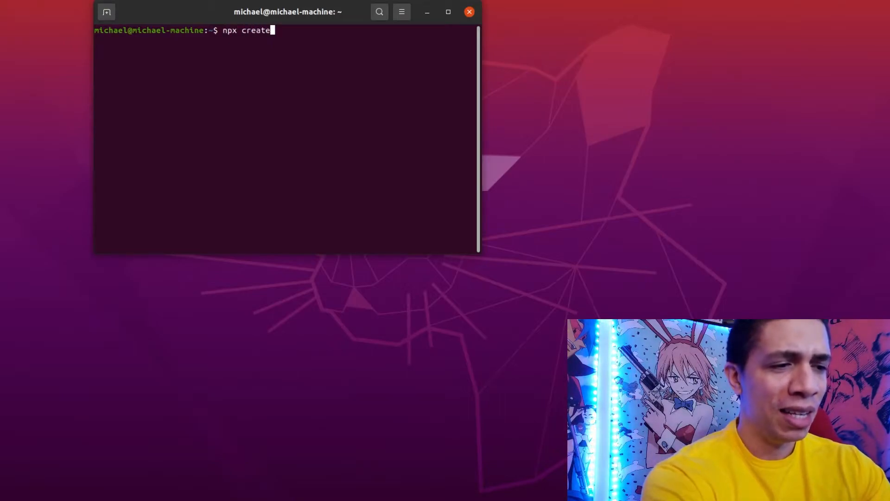
text(-react-app t)
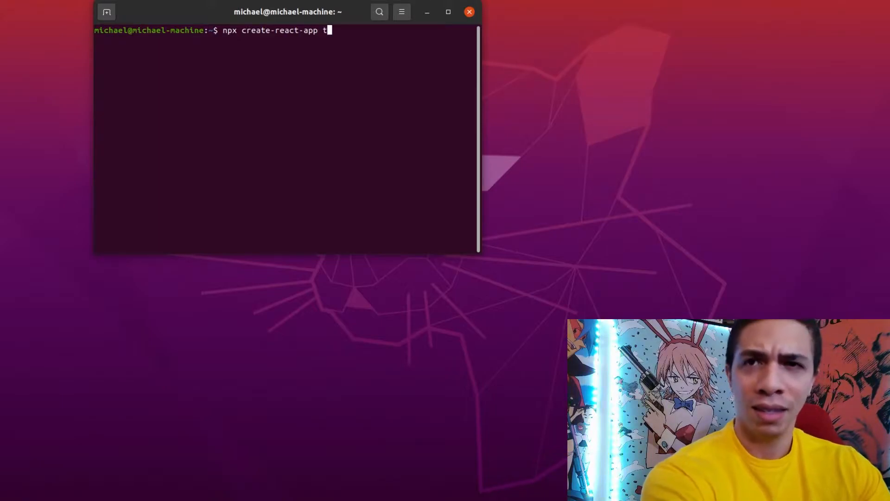
text(est-app)
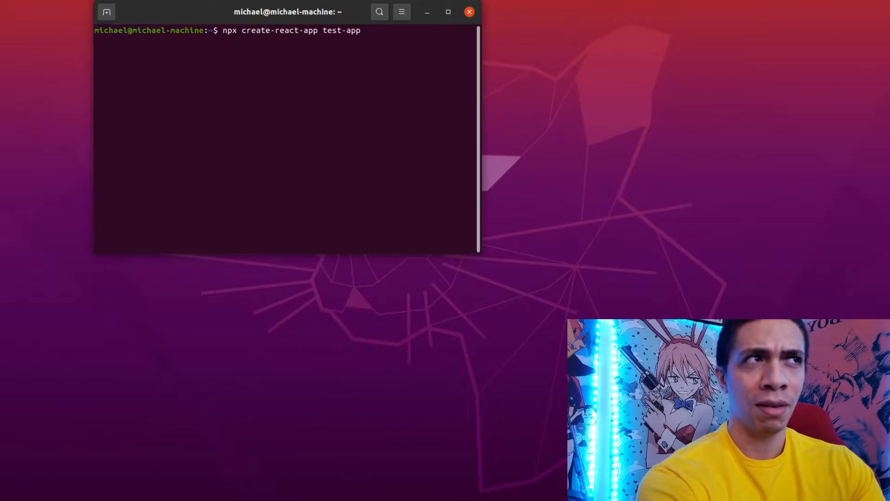
key(Return)
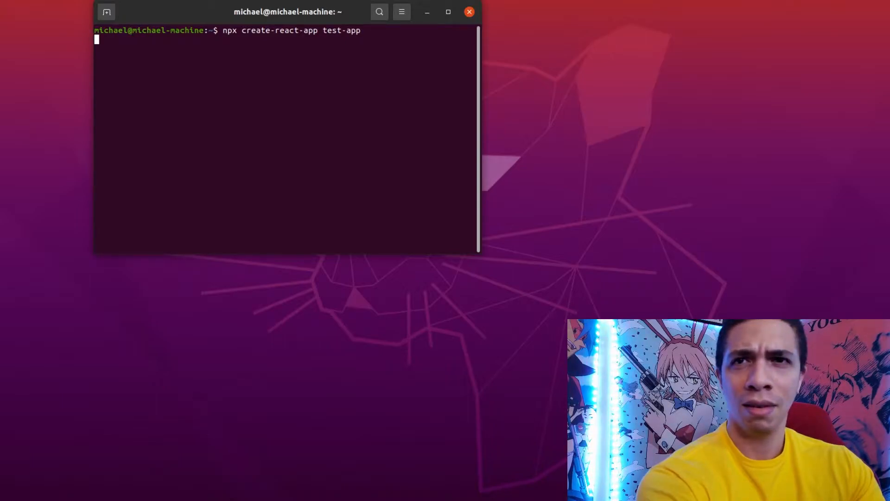
key(Return)
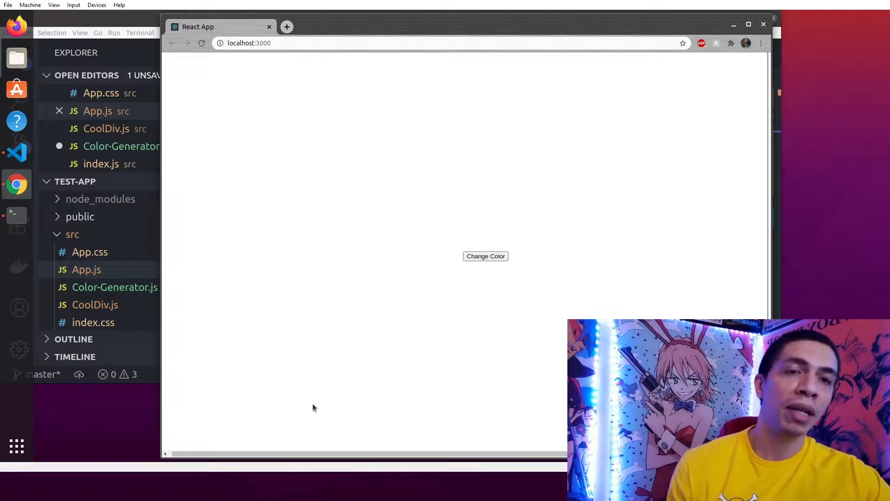
mouse_move(483, 274)
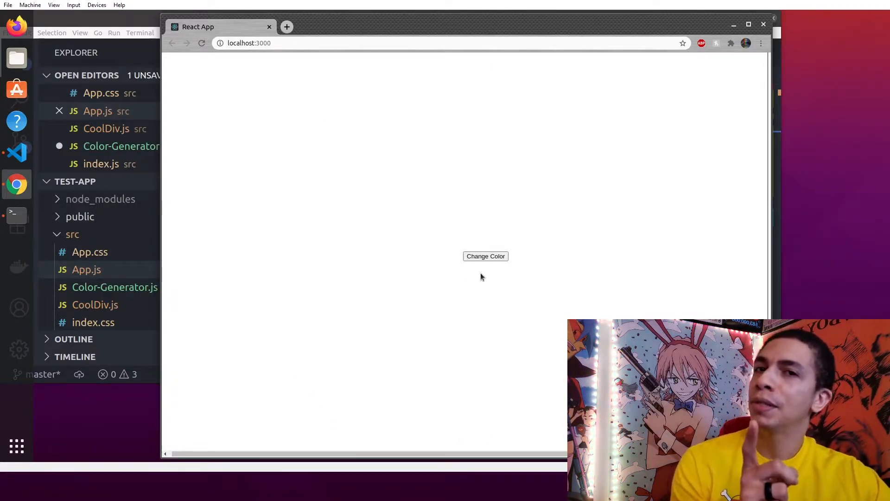
mouse_move(493, 279)
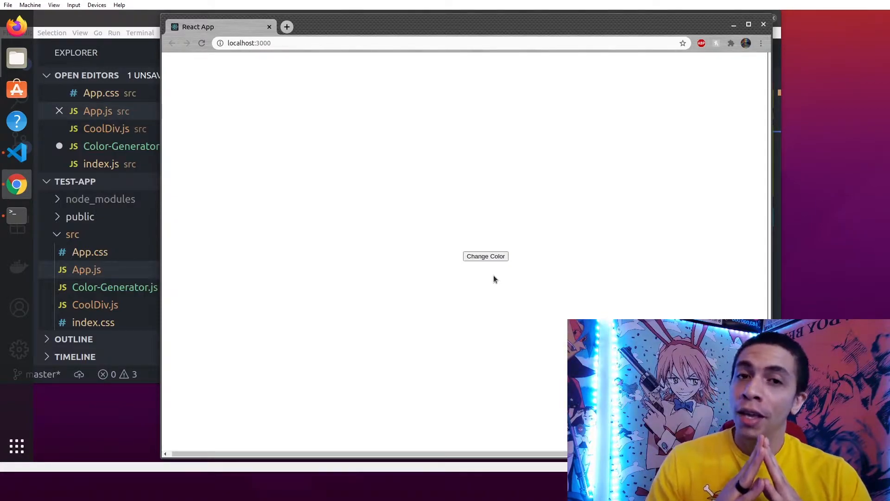
mouse_move(494, 247)
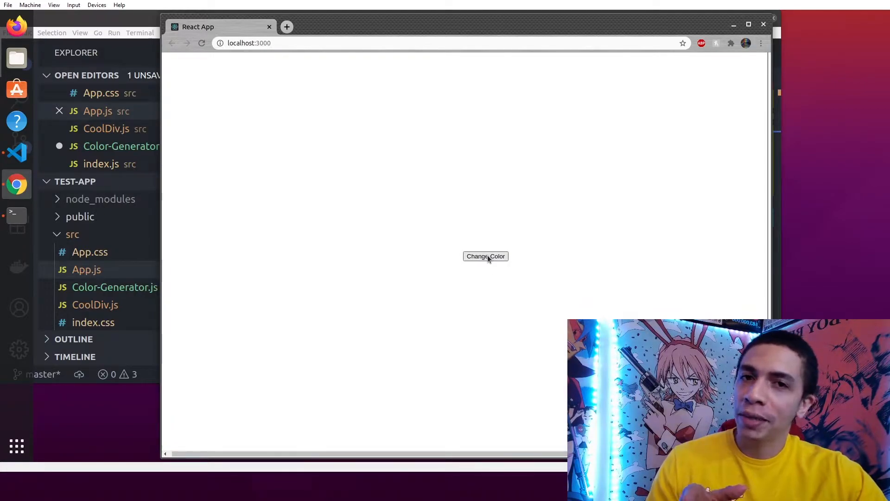
Step: Hit Change Color repeatedly so the page background cycles through random colours, ending on pink
click(485, 256)
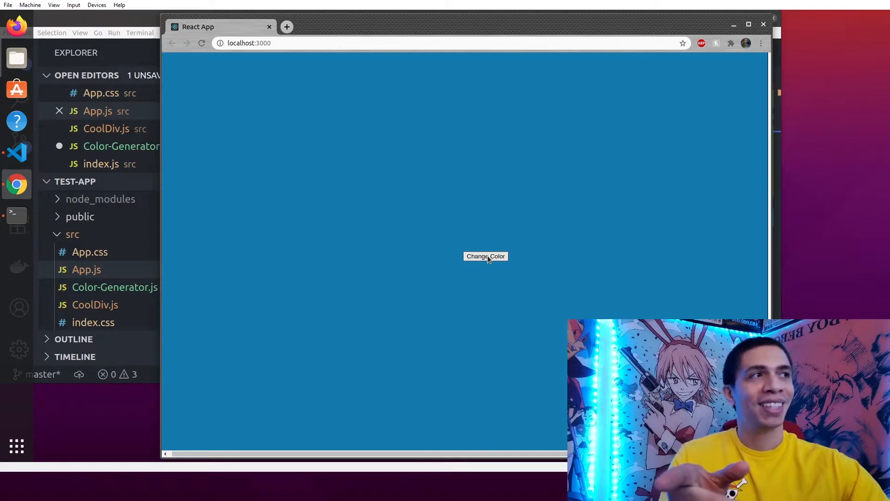
click(485, 256)
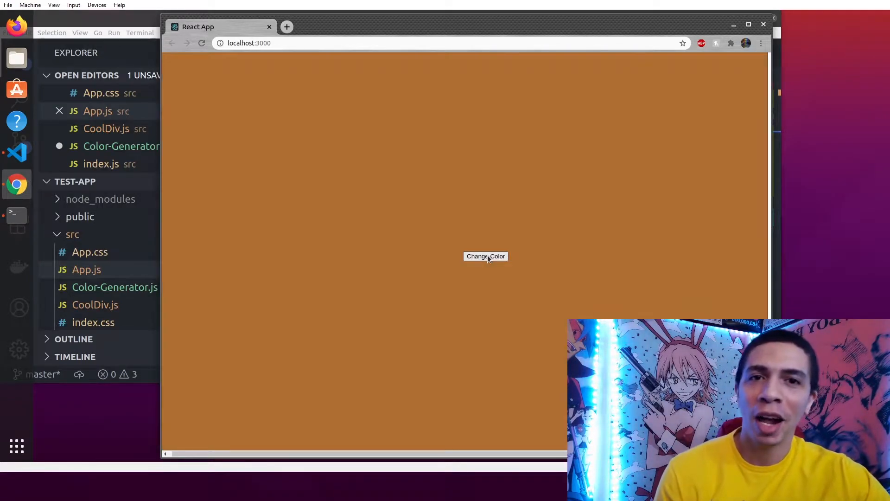
click(485, 256)
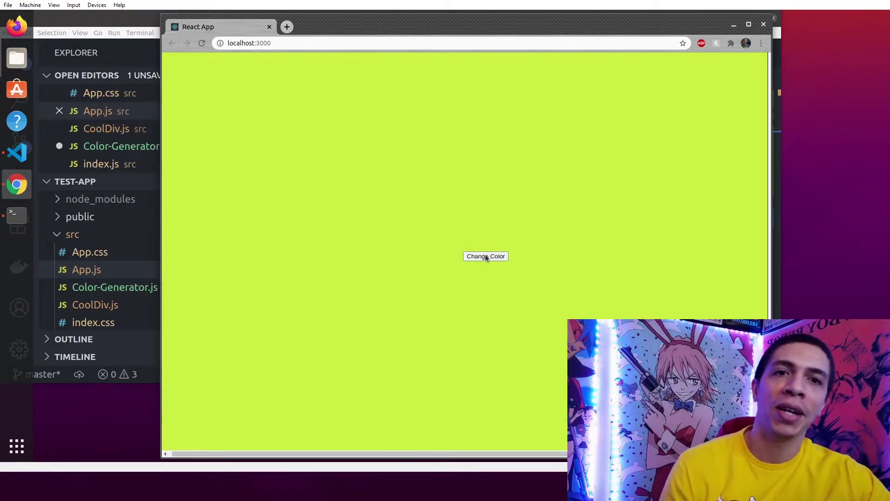
click(485, 256)
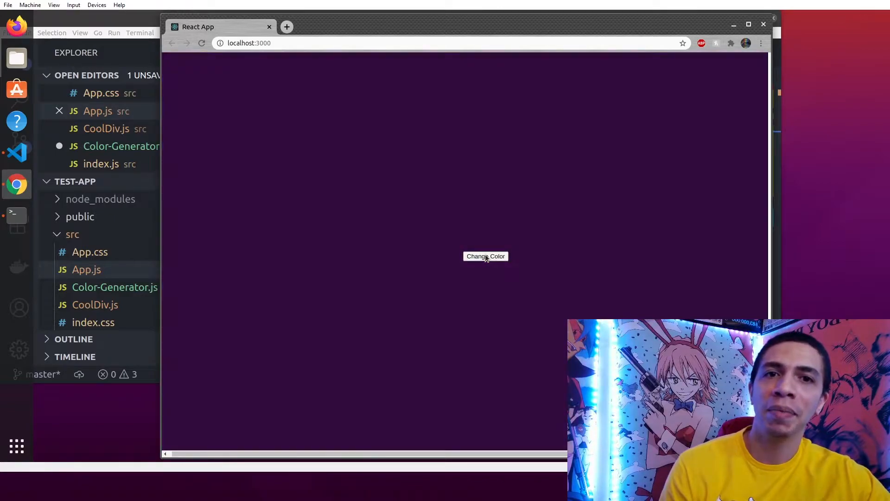
click(485, 256)
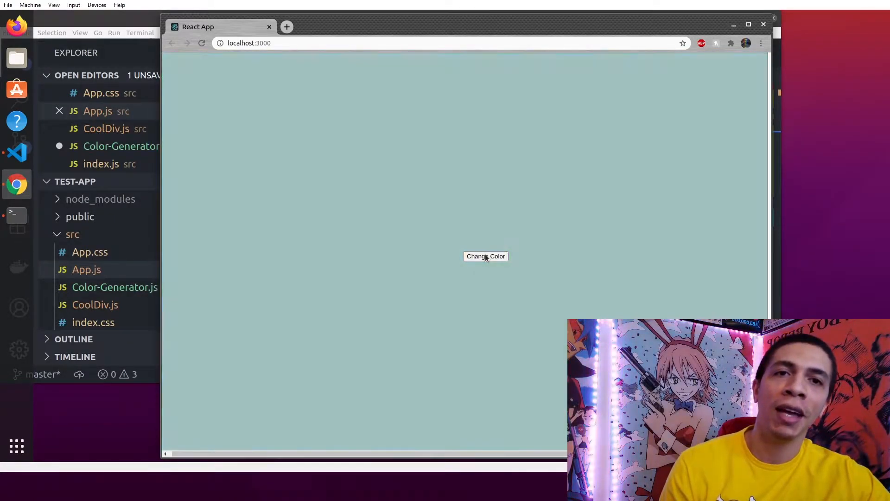
click(486, 256)
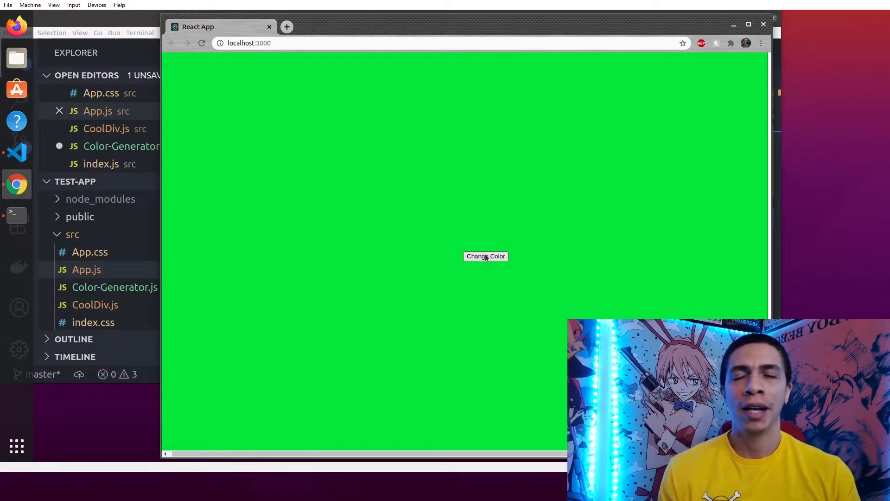
mouse_move(507, 213)
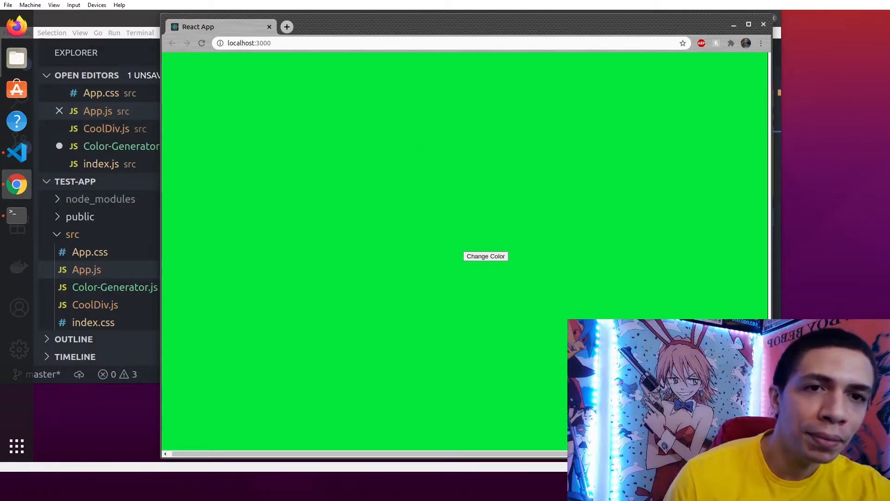
click(485, 256)
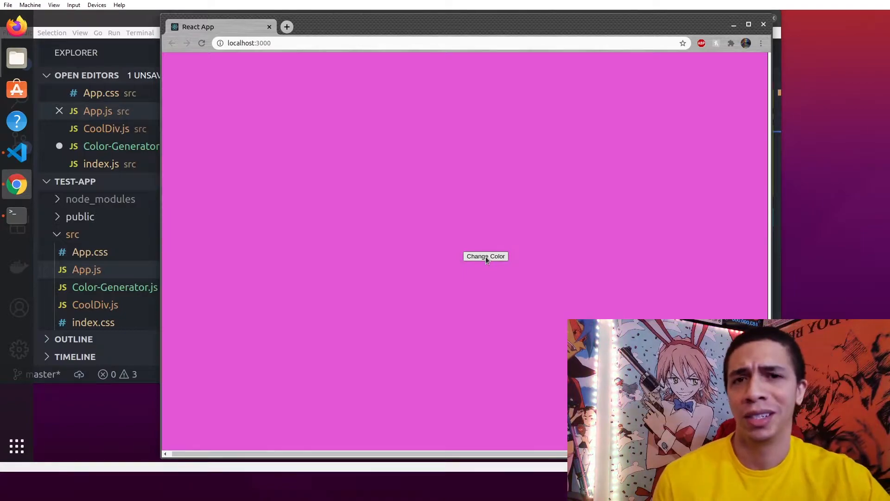
click(486, 256)
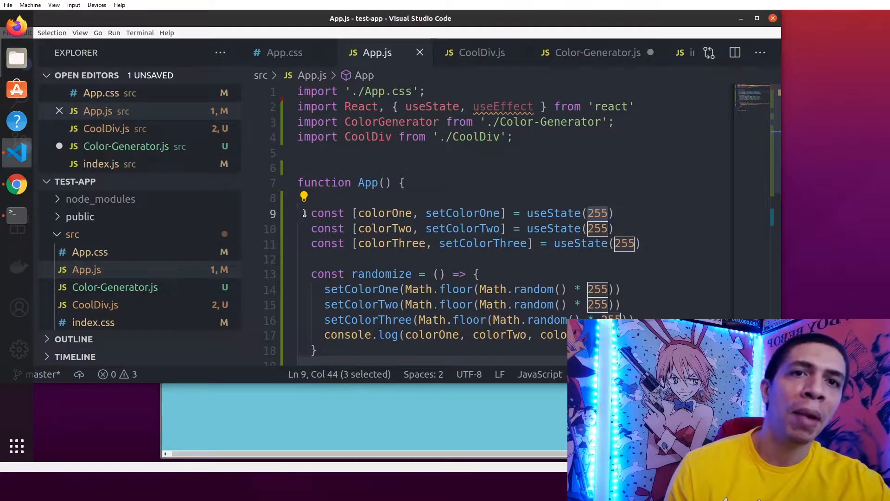
mouse_move(455, 304)
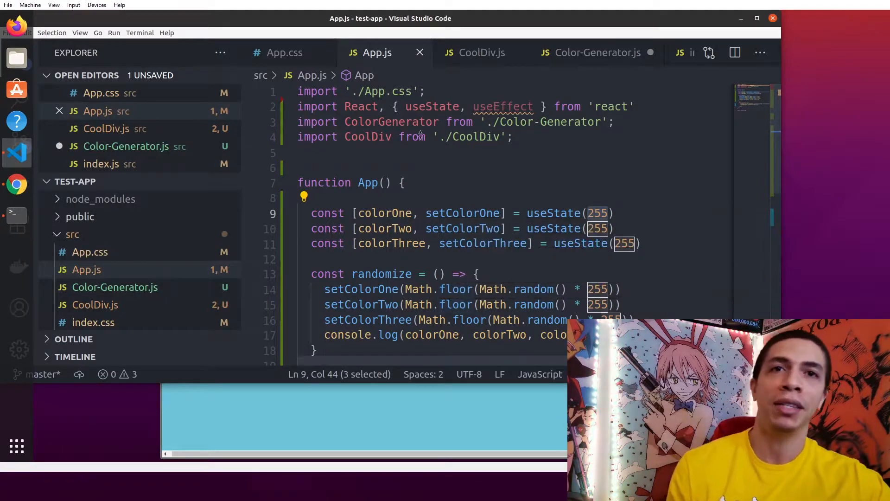
mouse_move(476, 52)
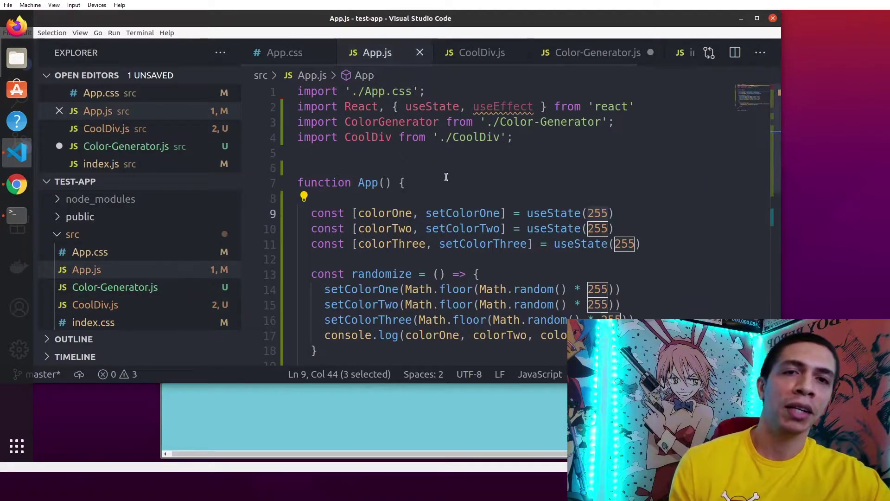
Step: Highlight the randomize function and its setColorOne call in App.js while explaining them
scroll(down, 3)
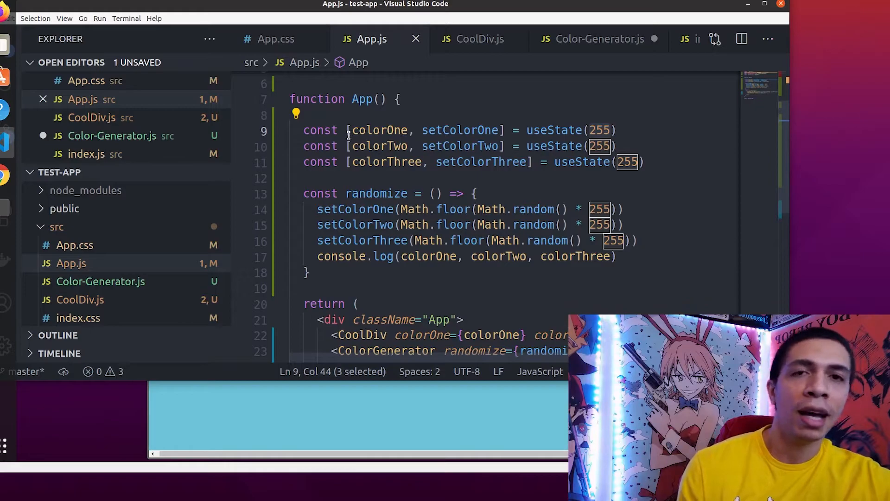
click(352, 130)
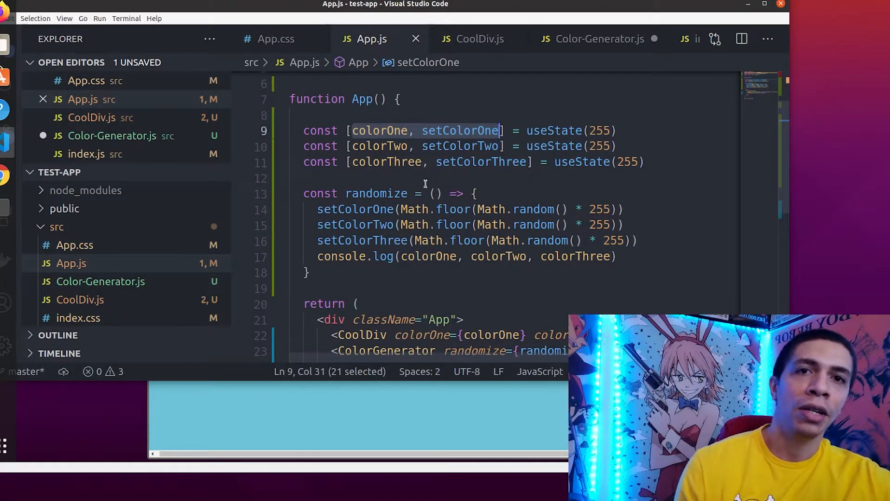
double_click(377, 194)
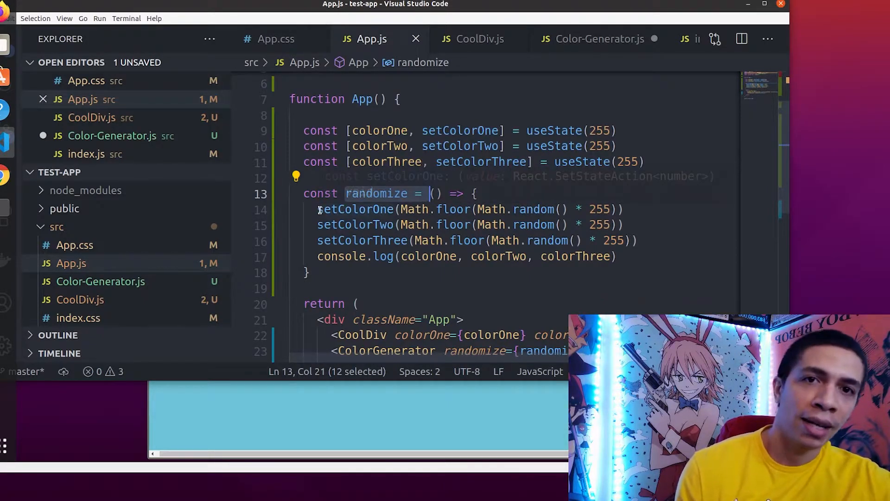
double_click(354, 209)
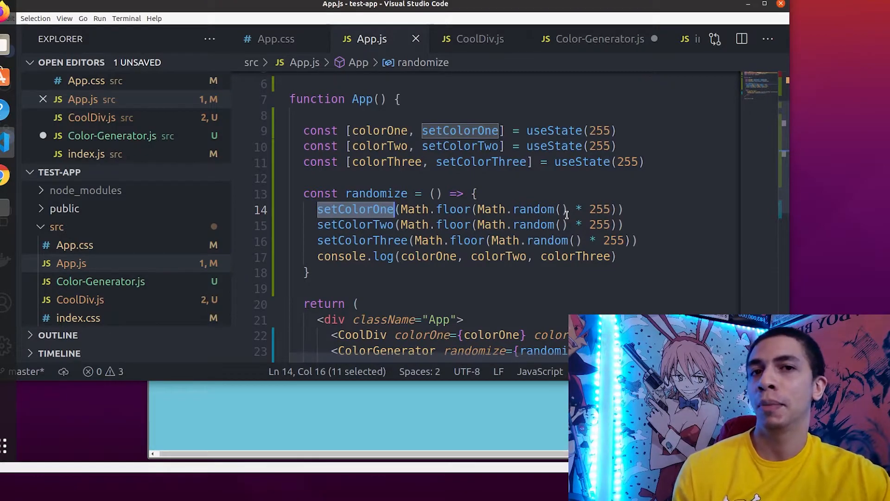
mouse_move(533, 209)
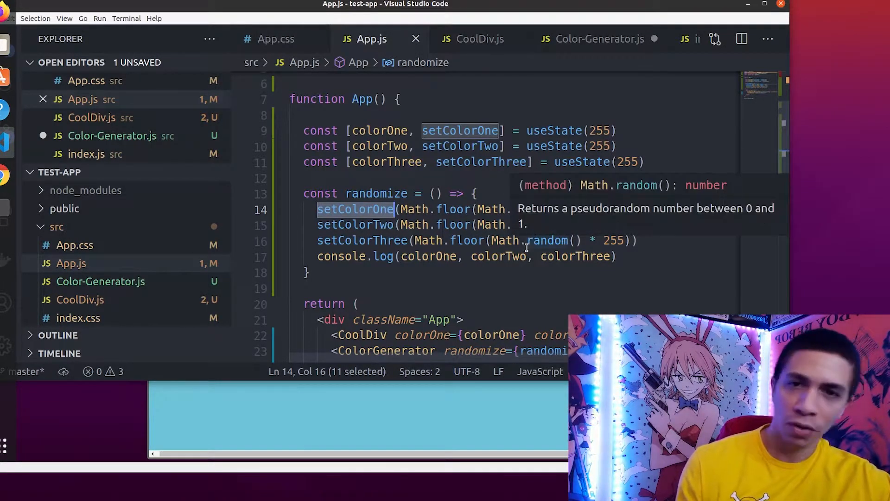
scroll(down, 3)
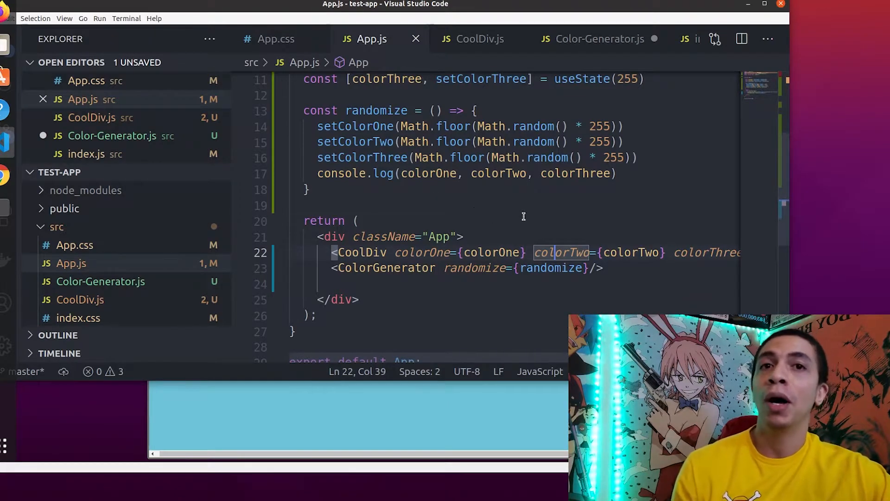
mouse_move(478, 38)
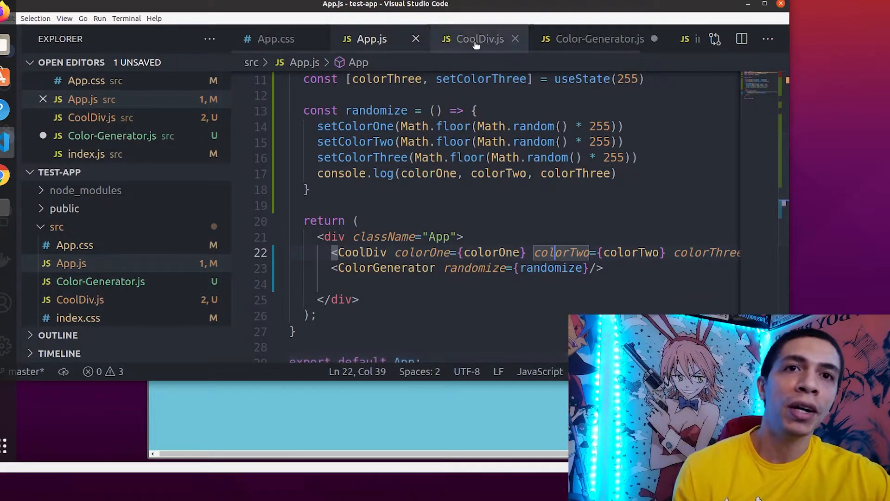
Step: Point out backgroundColor in CoolDiv.js, then the button tag in Color-Generator.js
click(480, 39)
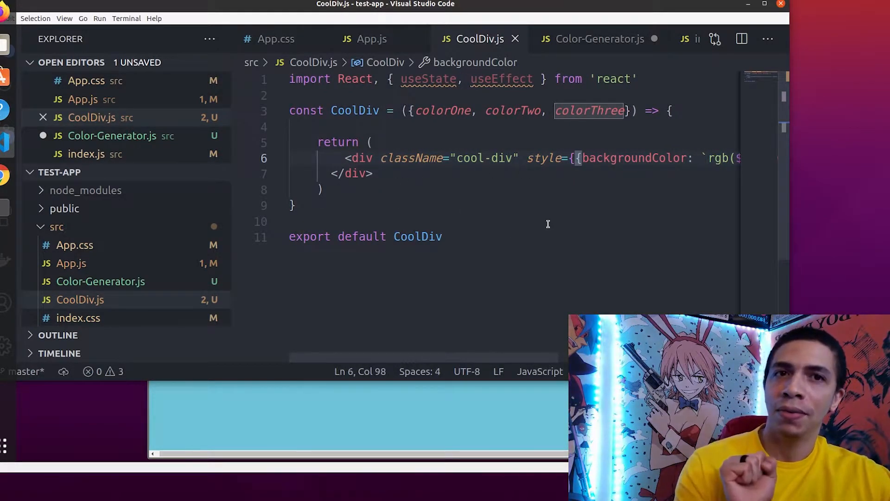
scroll(right, 3)
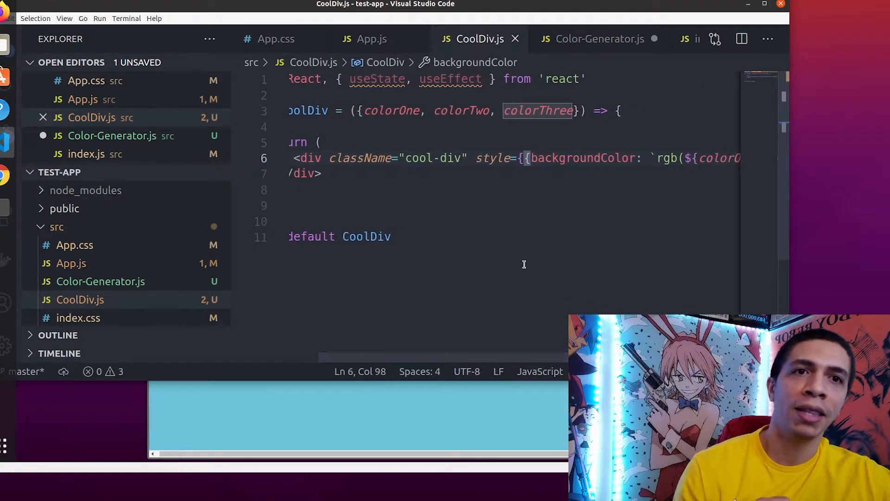
double_click(579, 158)
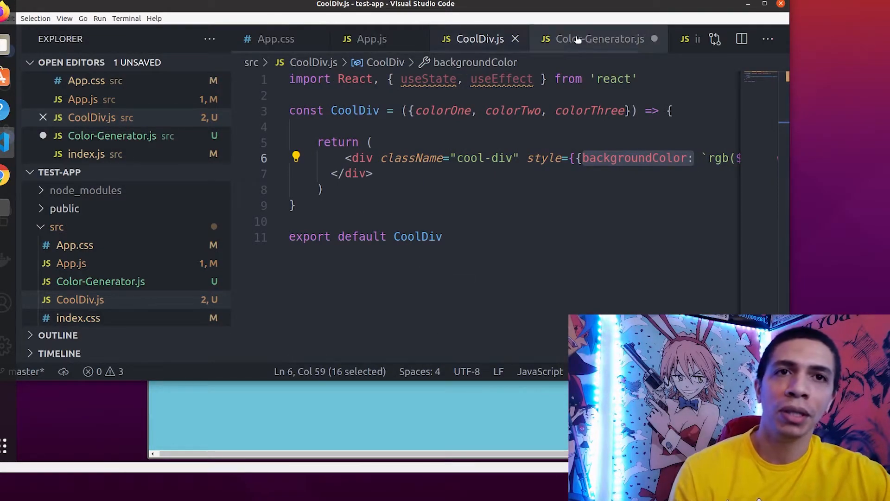
click(599, 38)
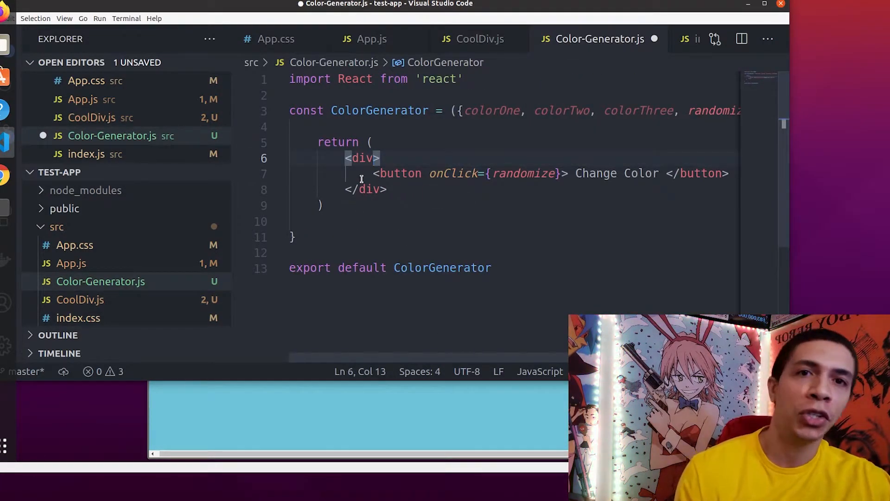
double_click(400, 173)
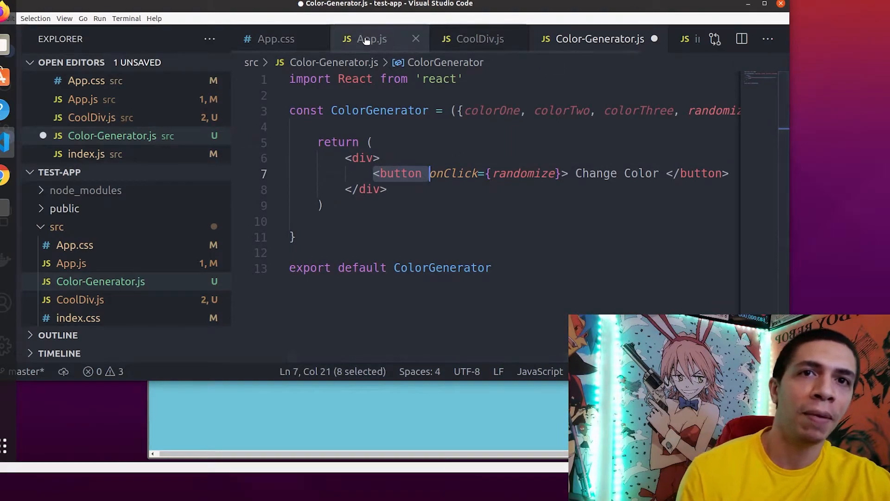
Step: Bring the Chrome window with the localhost:3000 test app to the front
click(371, 38)
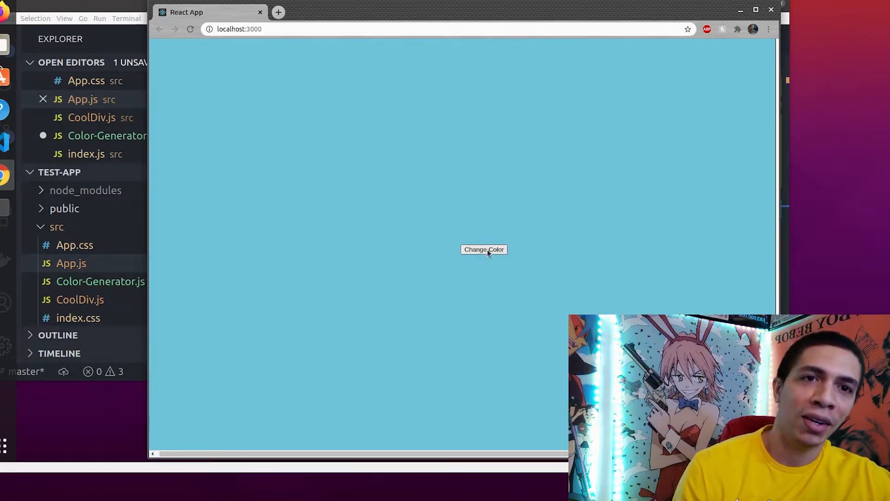
mouse_move(426, 368)
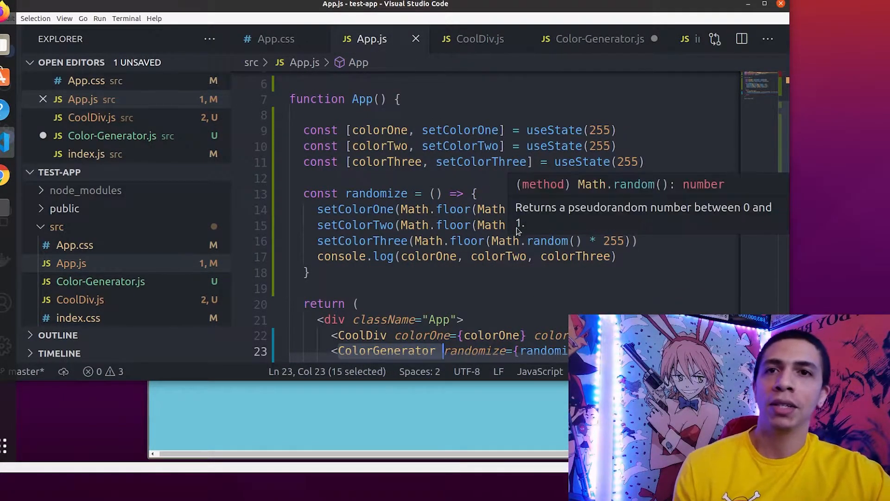
mouse_move(528, 212)
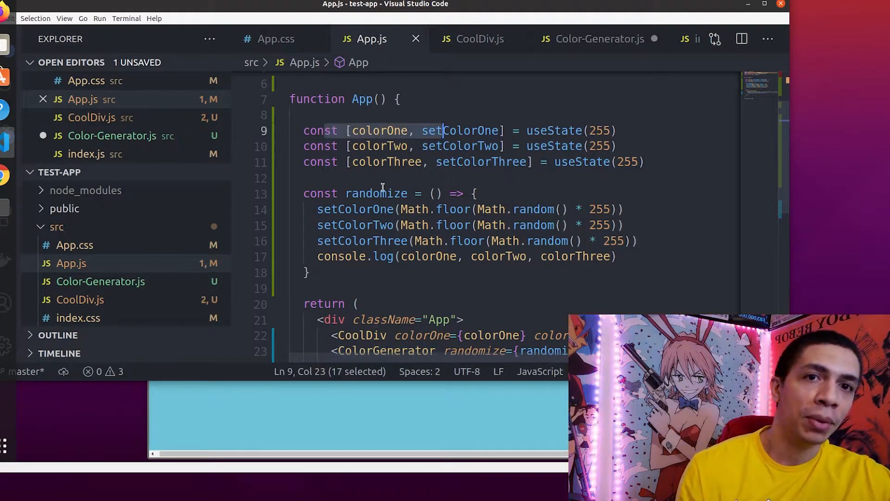
Step: Highlight randomize in App.js and switch back to CoolDiv.js
double_click(376, 192)
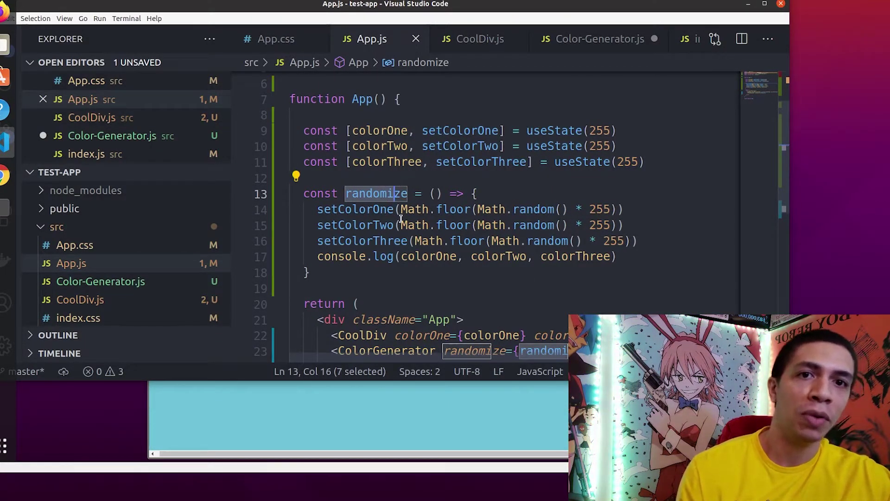
click(479, 38)
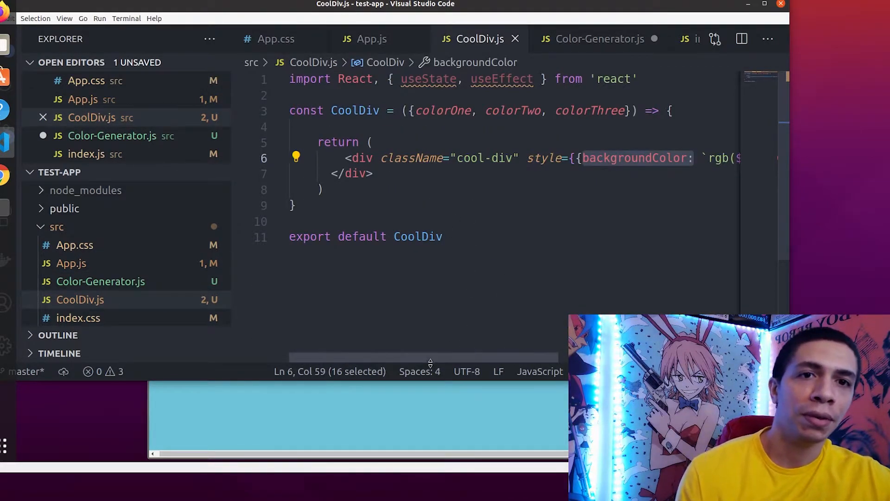
scroll(right, 3)
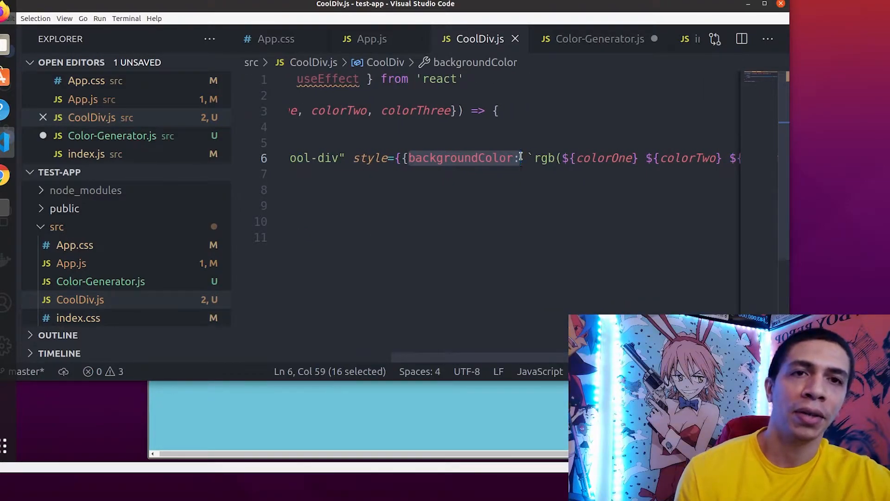
mouse_move(521, 334)
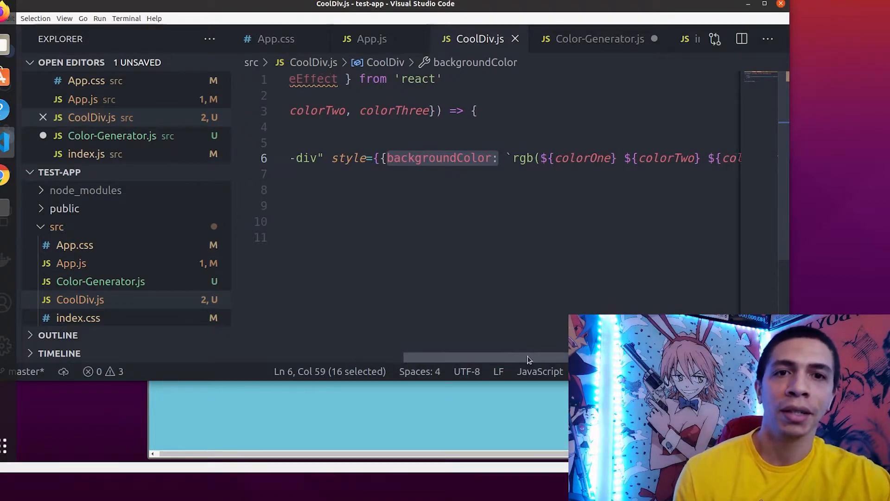
scroll(right, 3)
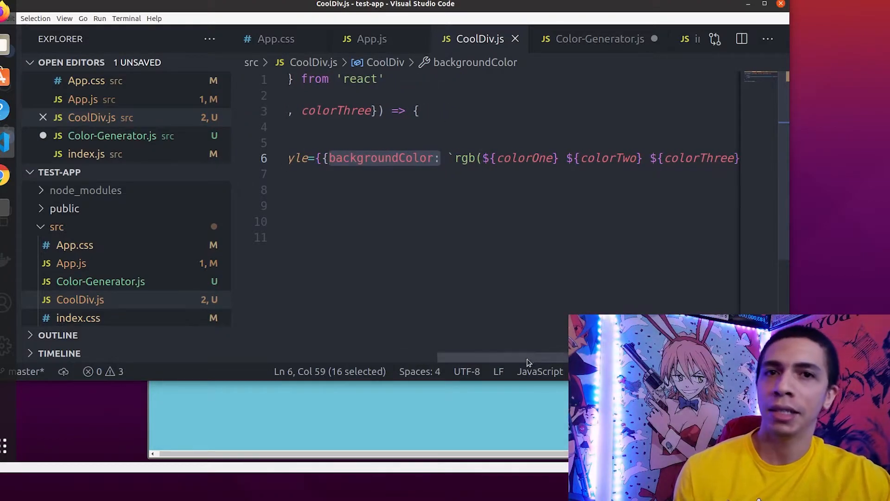
scroll(right, 3)
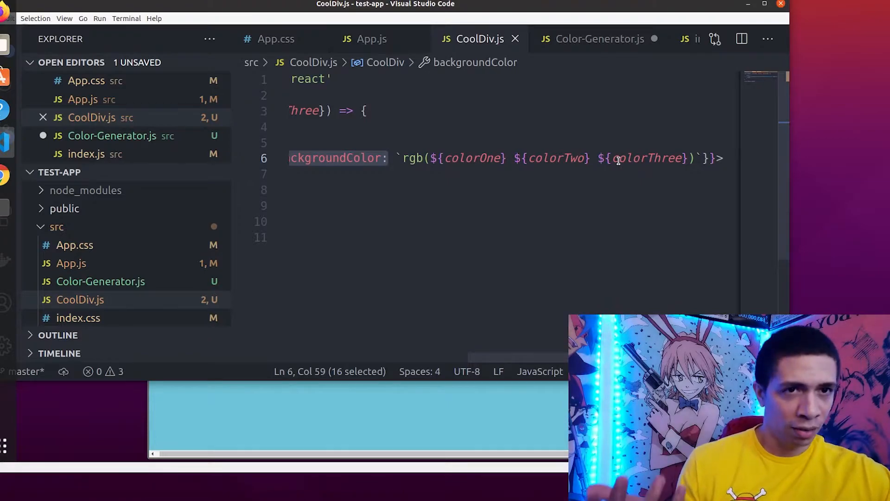
mouse_move(647, 157)
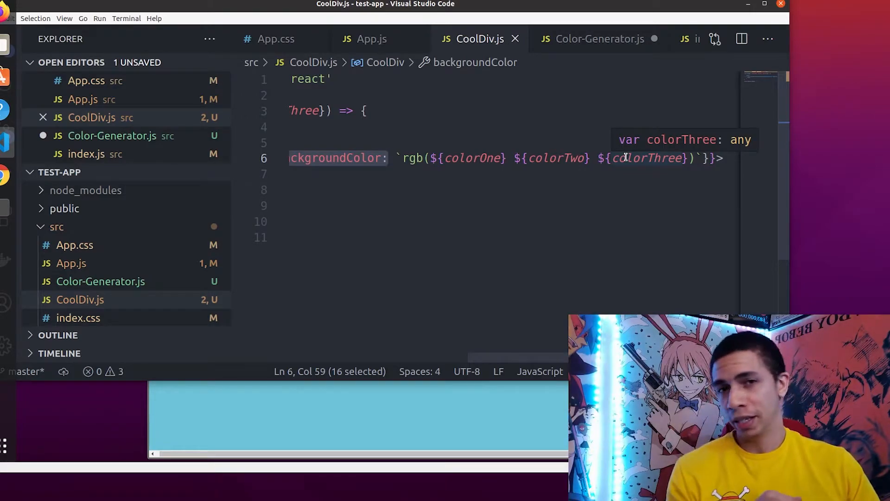
mouse_move(593, 172)
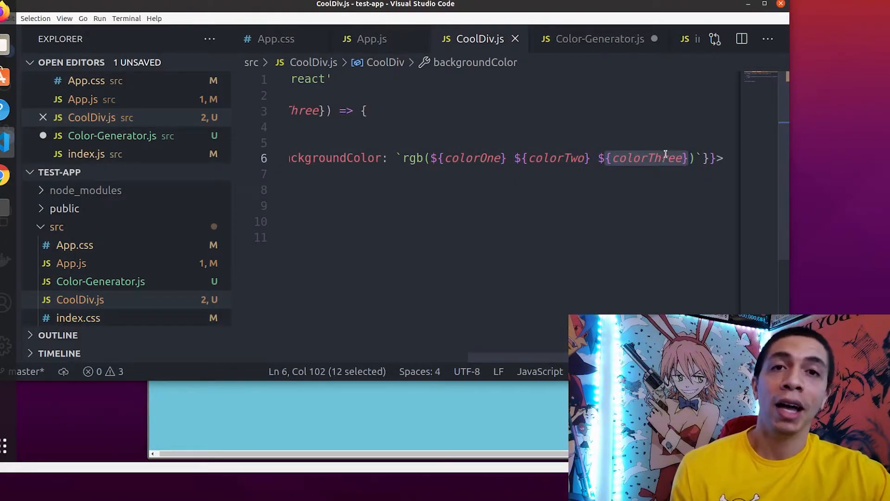
mouse_move(372, 39)
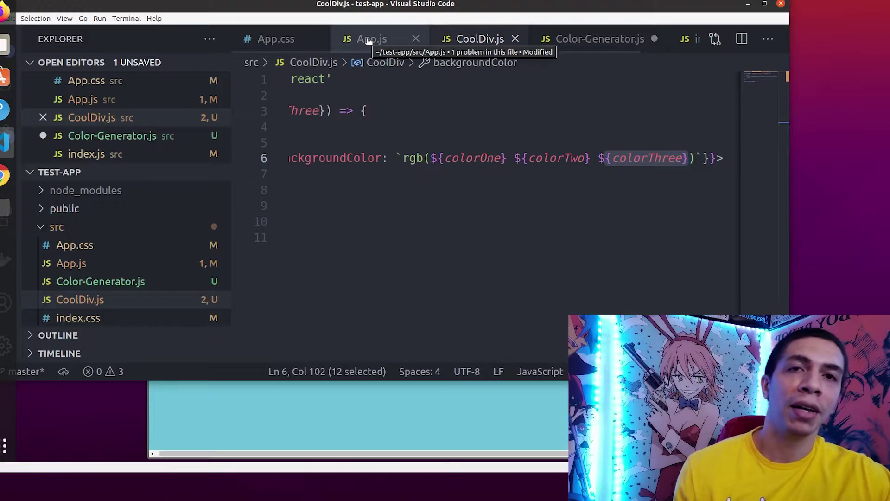
Step: Show the three useState(255) lines in App.js, then reload the test app page
click(370, 38)
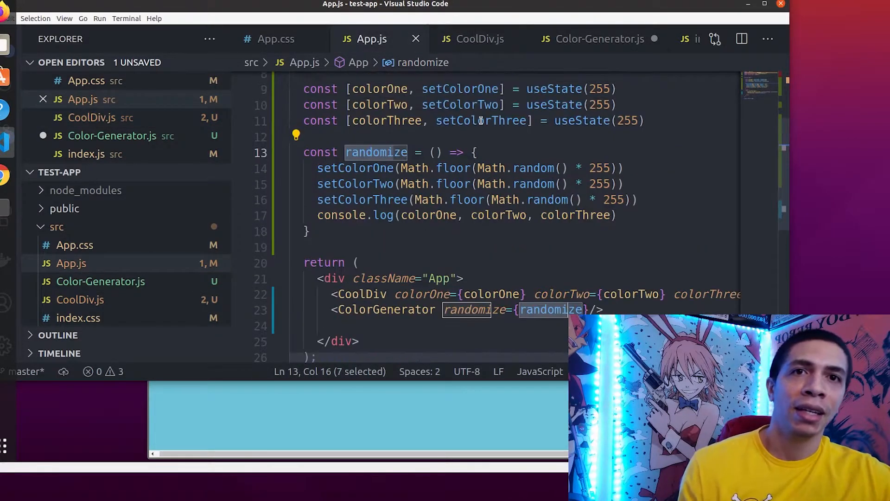
scroll(up, 3)
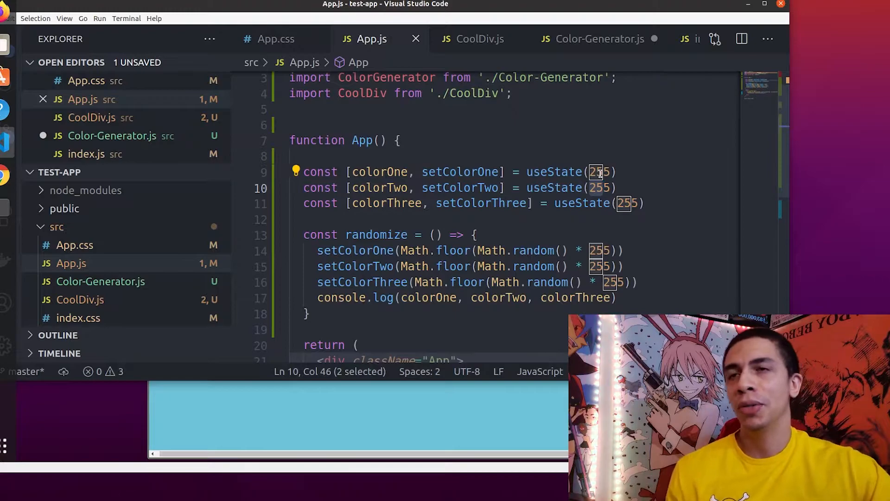
mouse_move(710, 175)
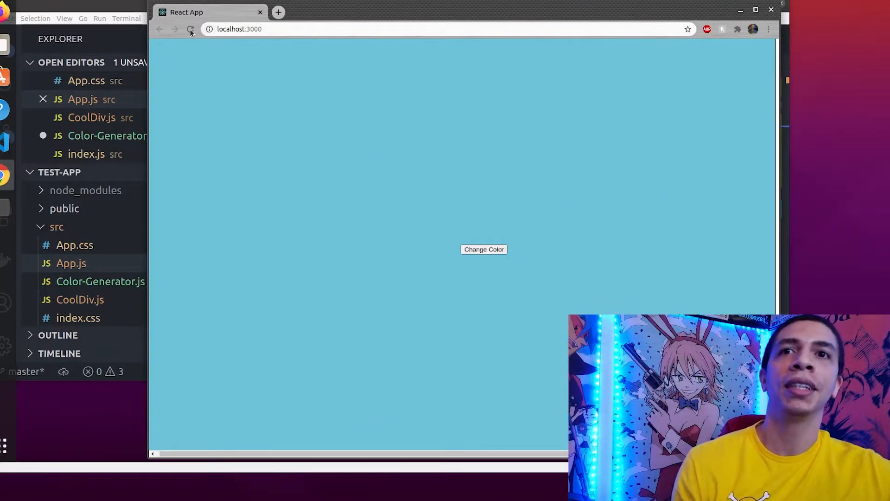
click(190, 29)
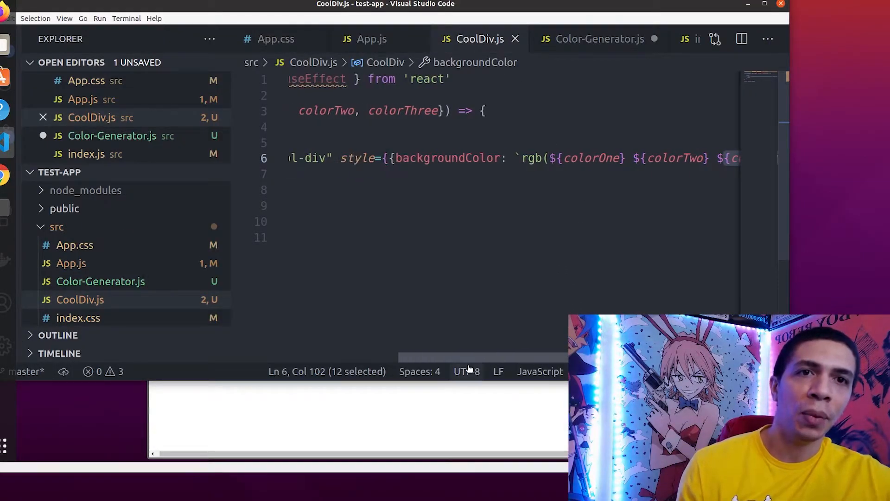
Step: Review the full CoolDiv component and return to Color-Generator.js
scroll(right, 3)
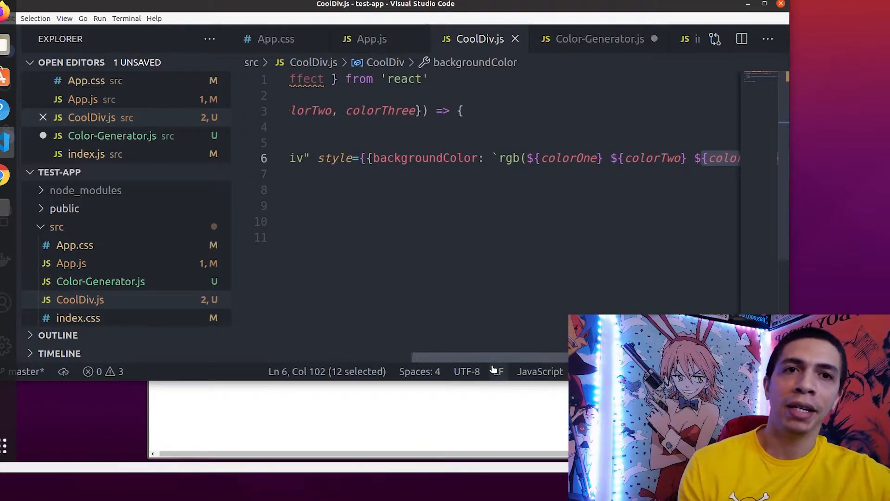
scroll(left, 3)
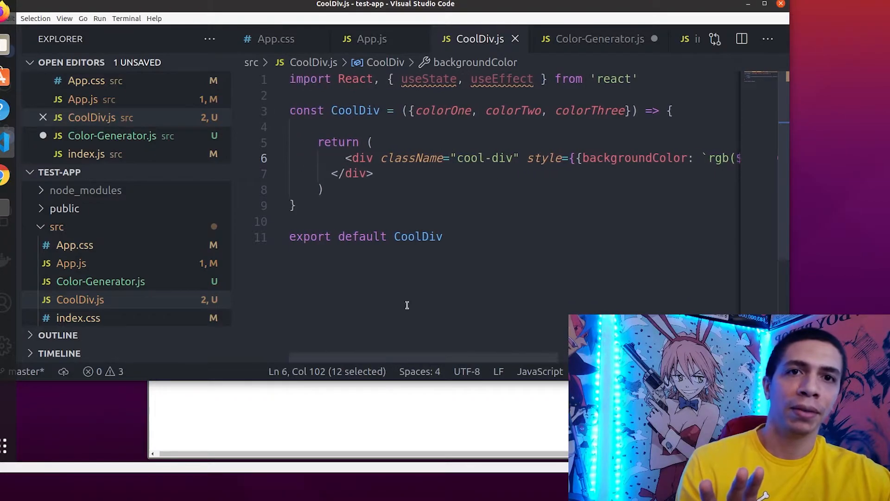
click(599, 39)
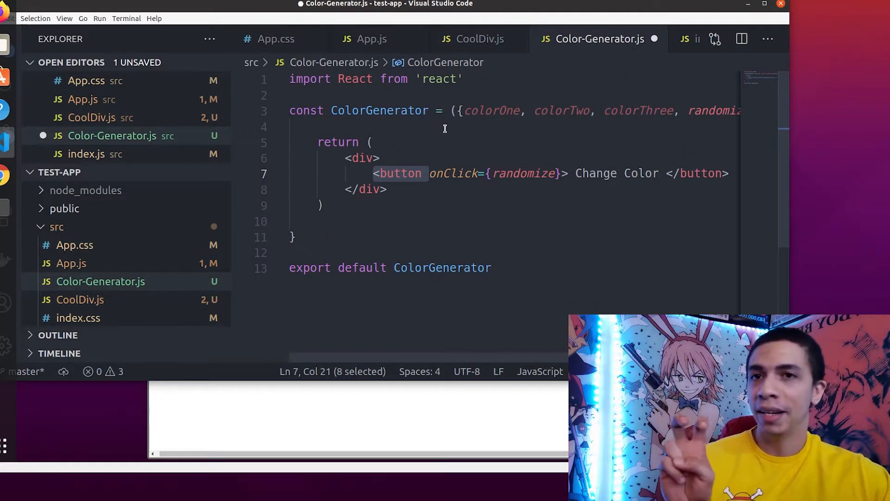
Step: Point out the colorThree prop in CoolDiv.js's parameters and return to Color-Generator.js
click(479, 39)
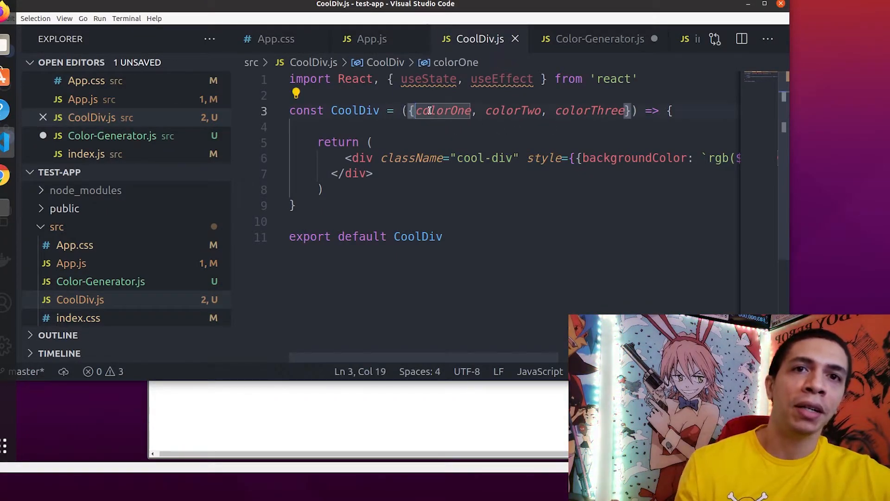
click(604, 110)
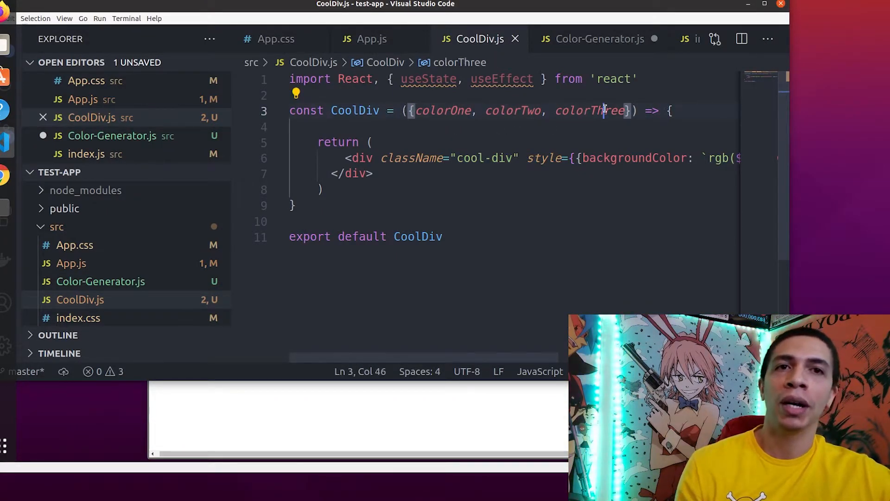
mouse_move(590, 111)
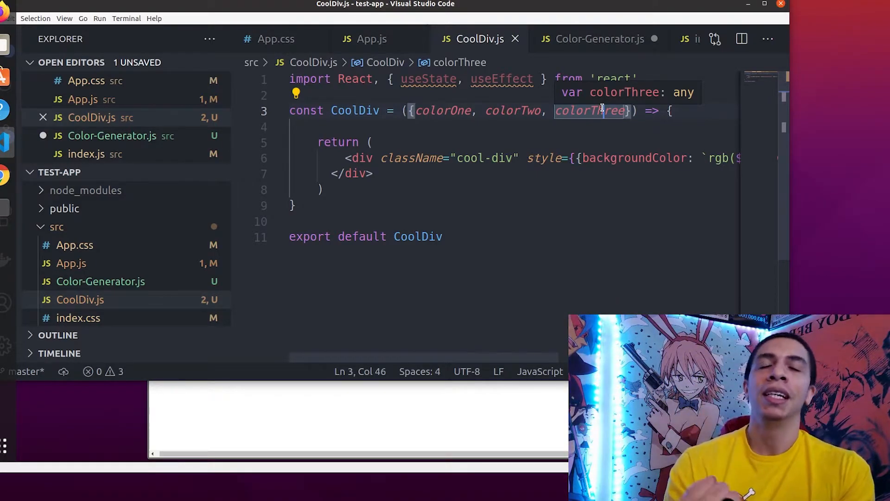
mouse_move(474, 128)
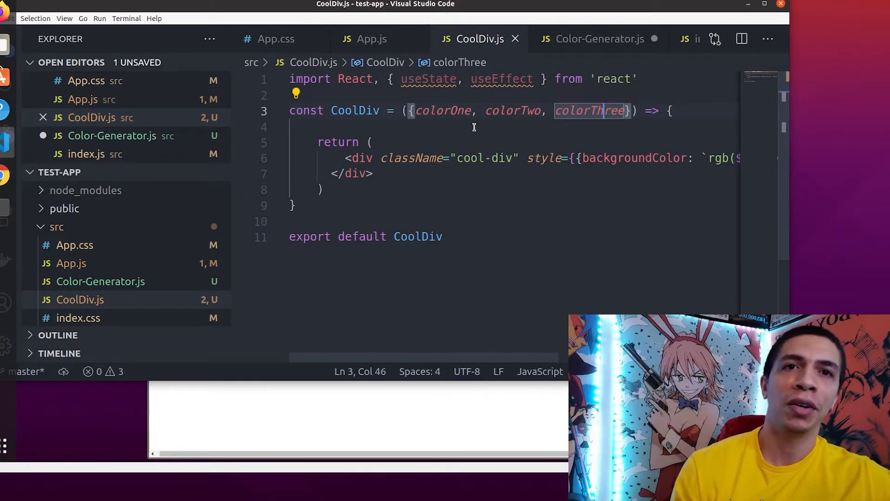
click(599, 39)
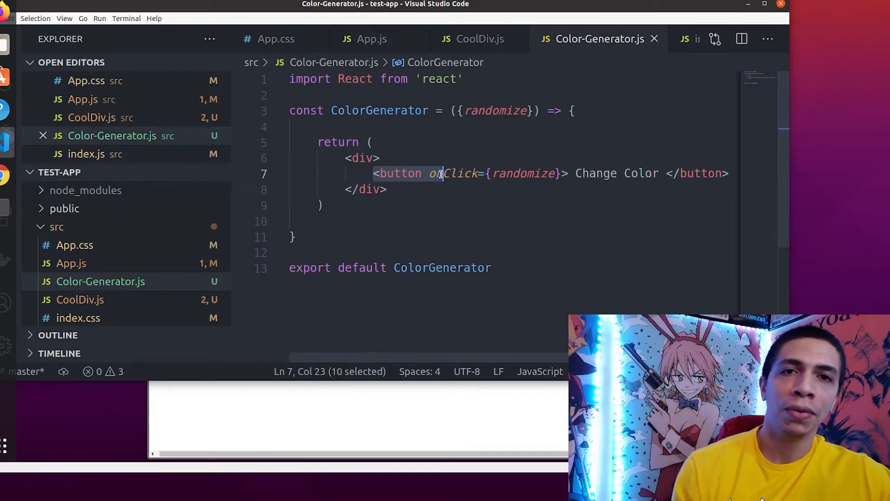
Step: Highlight the button's onClick handler, then return to App.js to show randomize
double_click(453, 173)
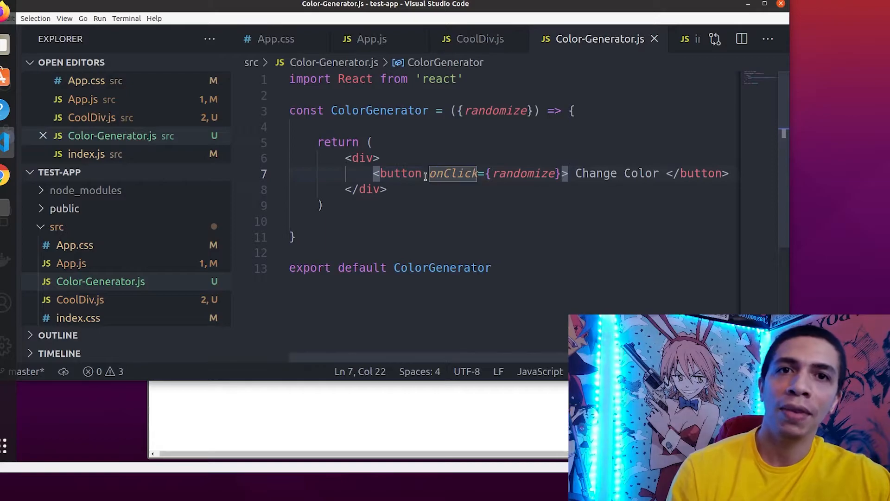
double_click(453, 173)
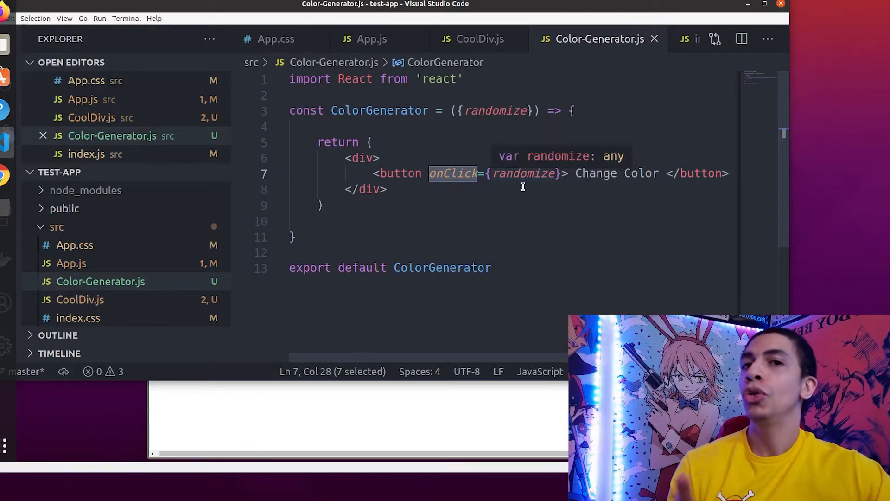
mouse_move(503, 178)
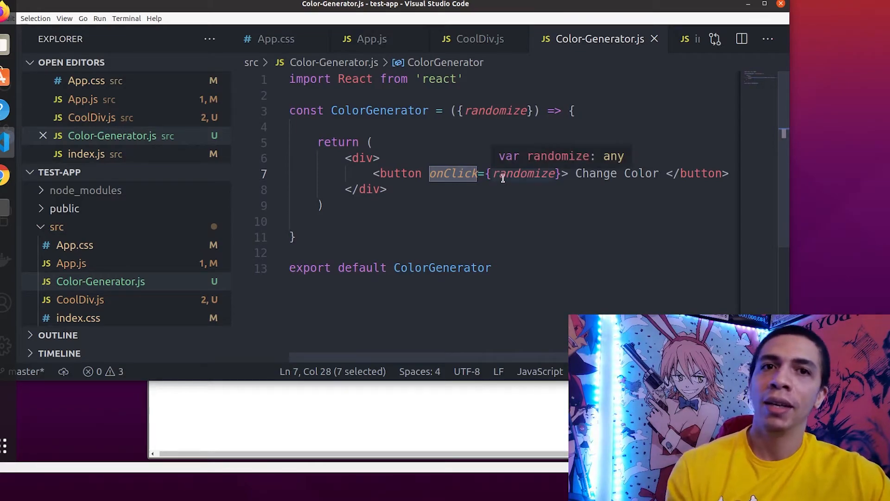
click(372, 38)
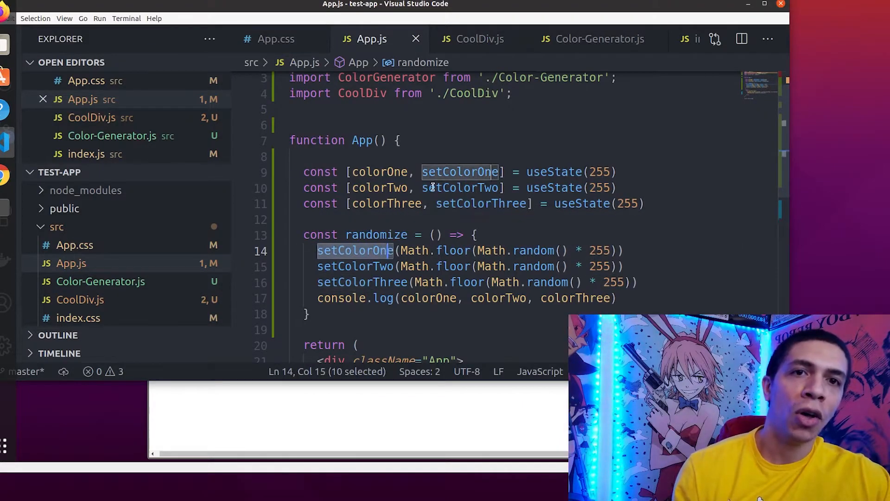
Step: Point out setColorOne and its 255 default, then delete the console.log line from randomize
double_click(460, 171)
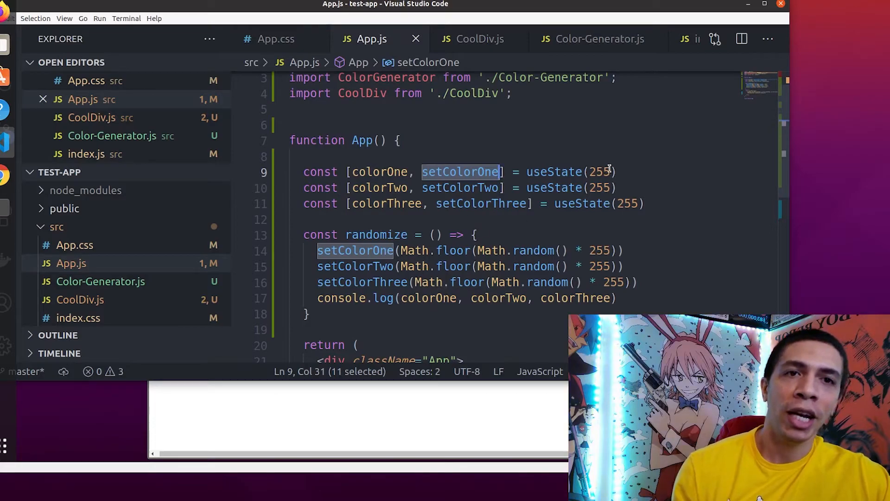
double_click(599, 171)
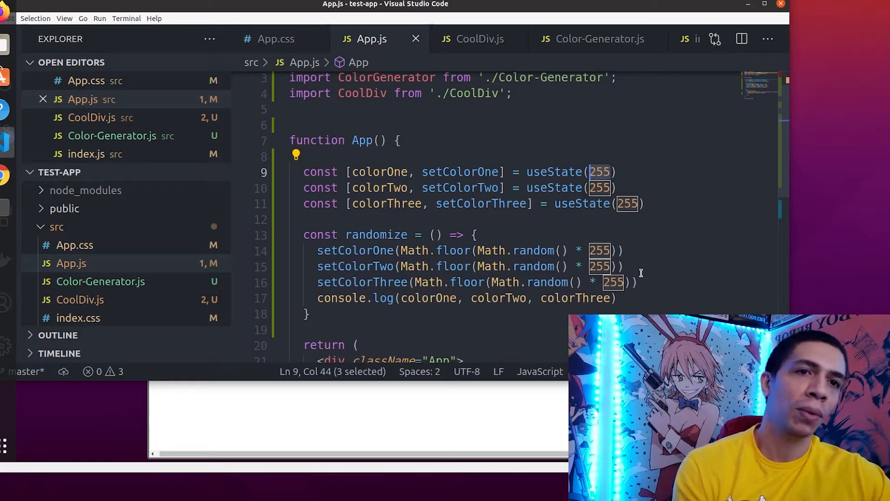
mouse_move(381, 250)
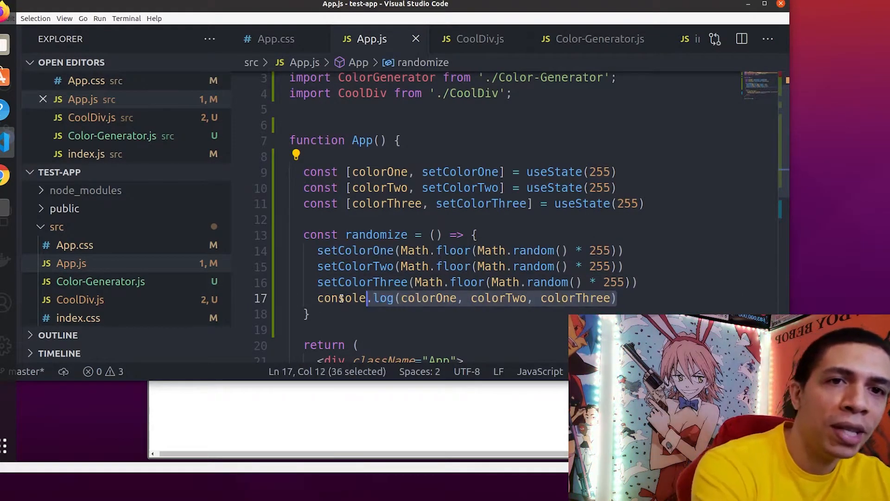
key(Delete)
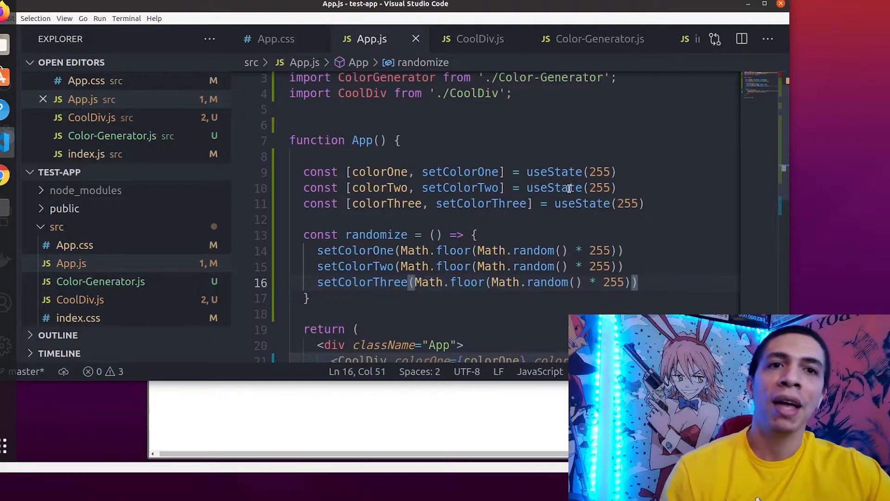
scroll(down, 3)
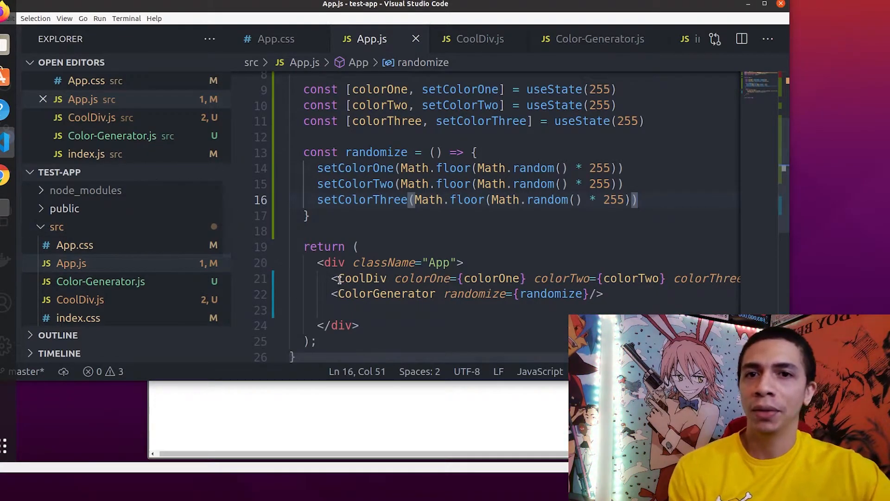
Step: Highlight CoolDiv and its colorTwo prop in App.js, then switch to CoolDiv.js
double_click(361, 278)
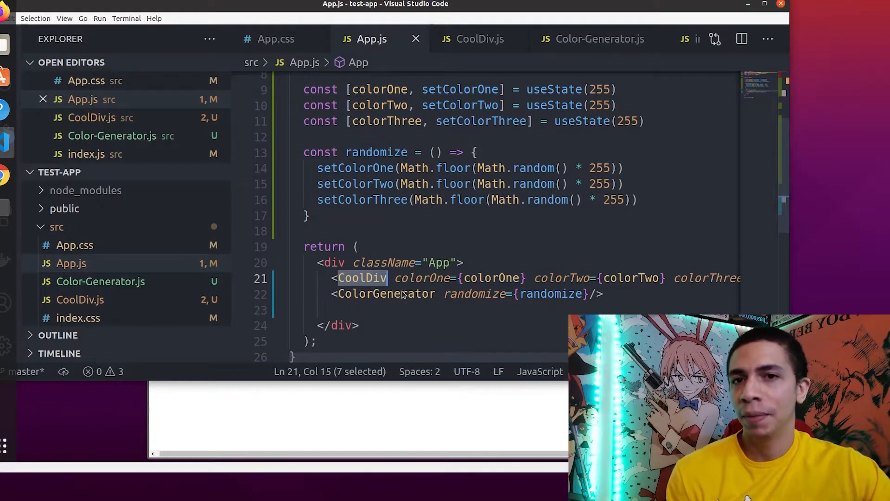
mouse_move(422, 277)
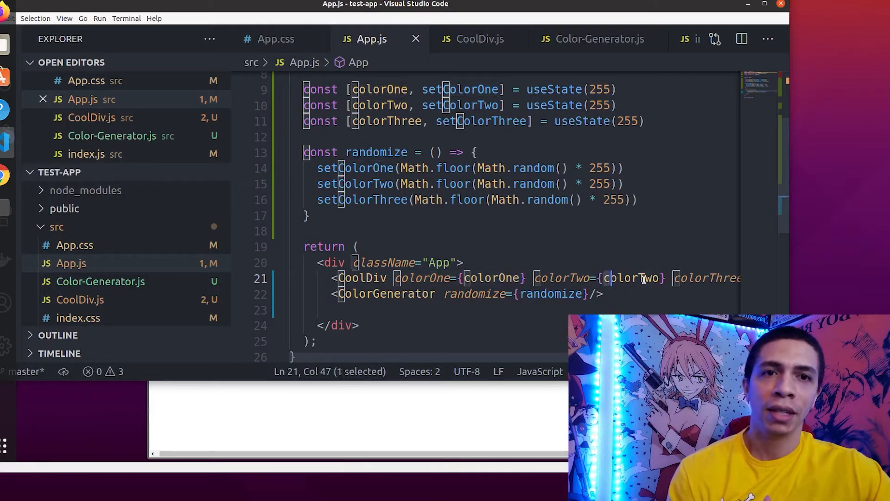
double_click(626, 278)
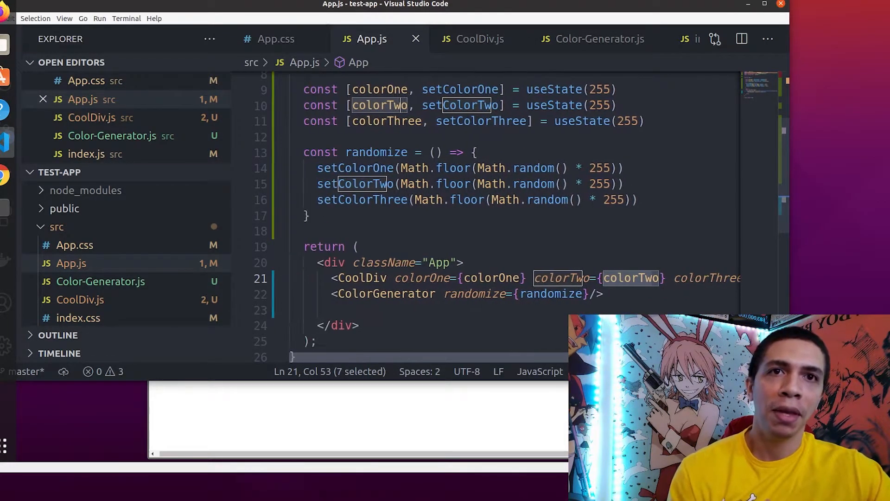
click(480, 39)
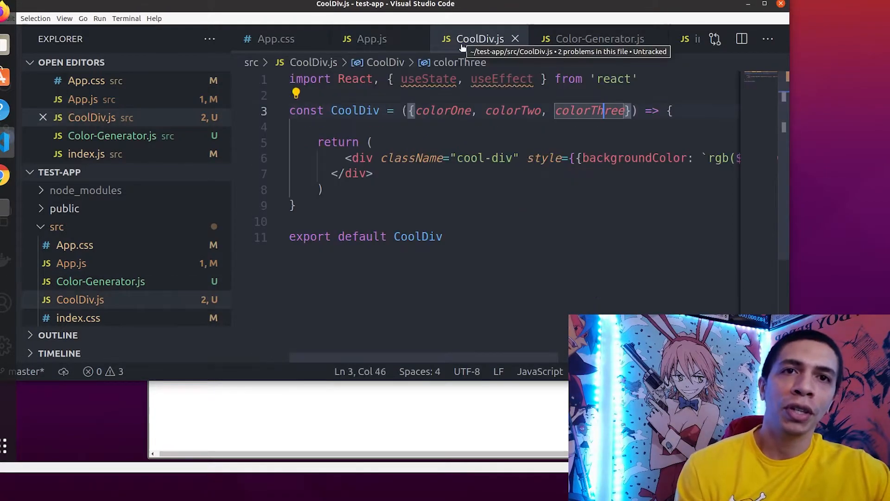
Step: View CoolDiv.js's rgb backgroundColor style, then return to App.js
scroll(right, 3)
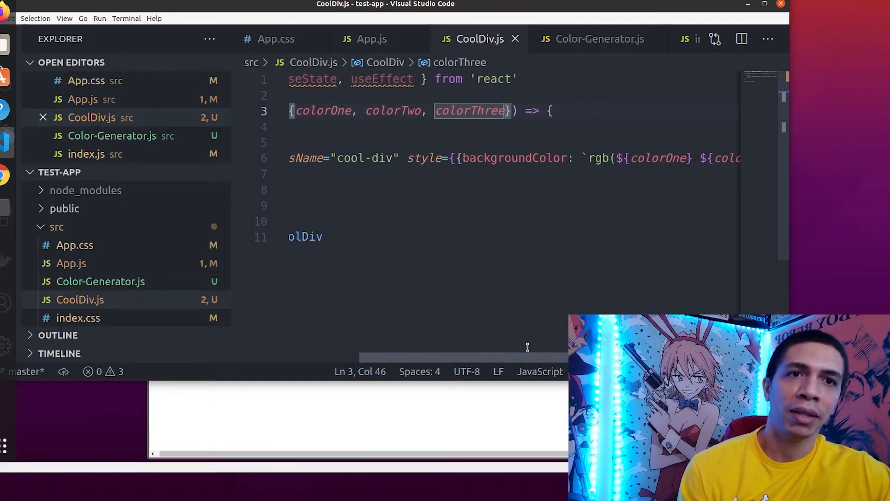
scroll(right, 3)
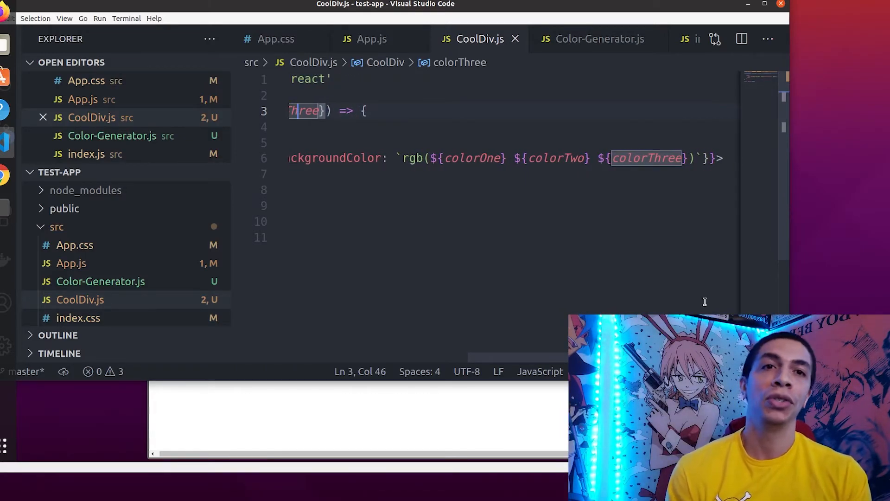
mouse_move(372, 39)
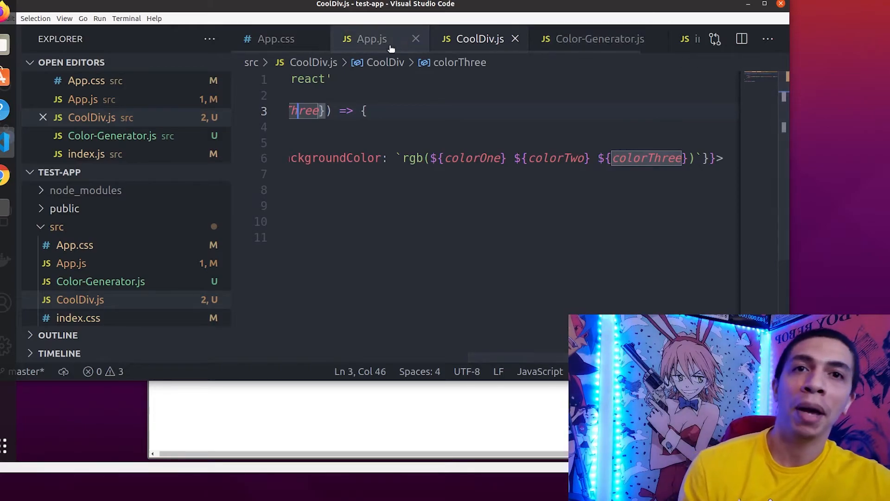
click(371, 39)
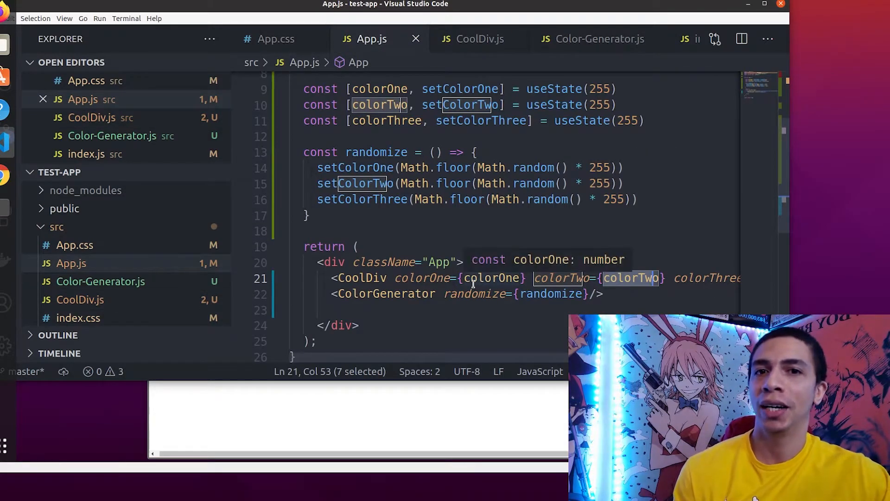
mouse_move(400, 282)
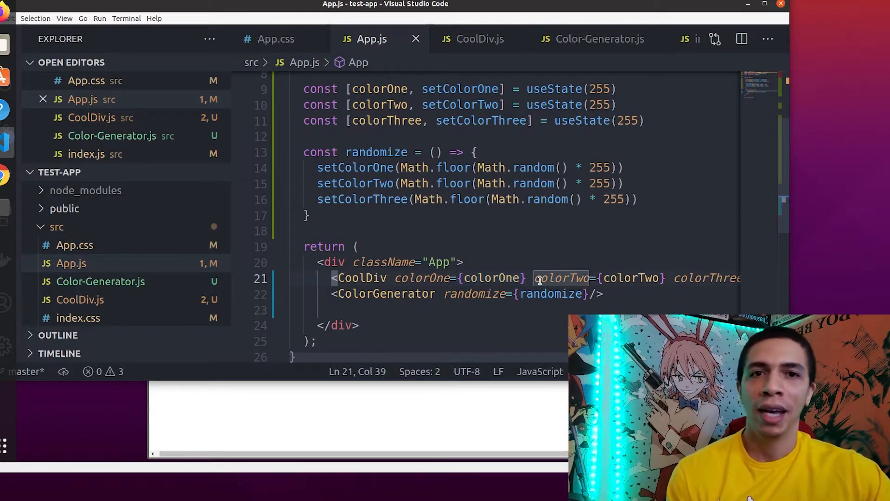
mouse_move(559, 278)
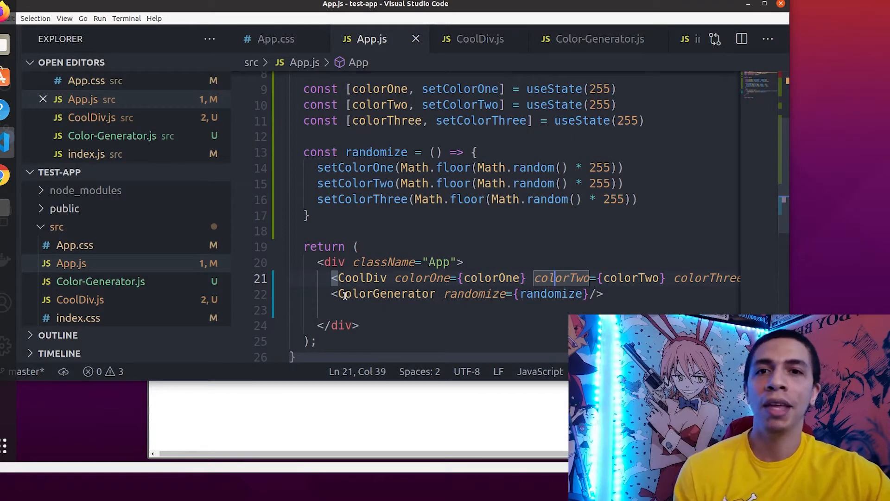
mouse_move(414, 306)
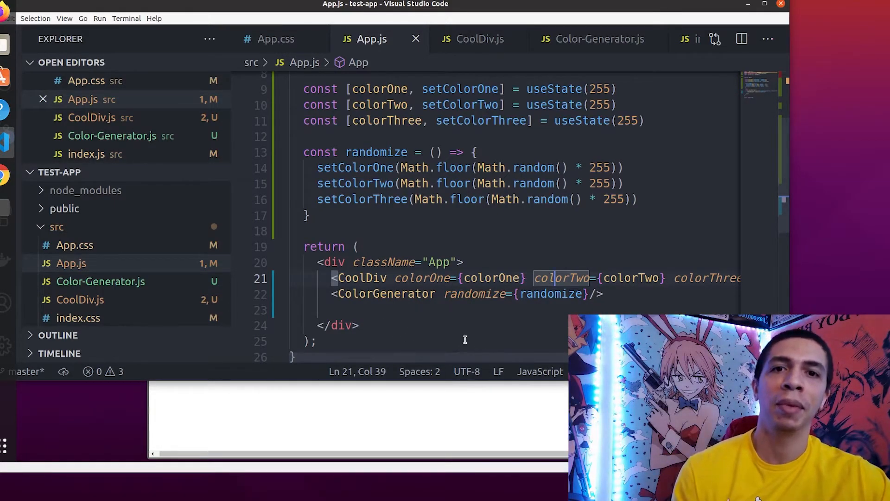
mouse_move(487, 266)
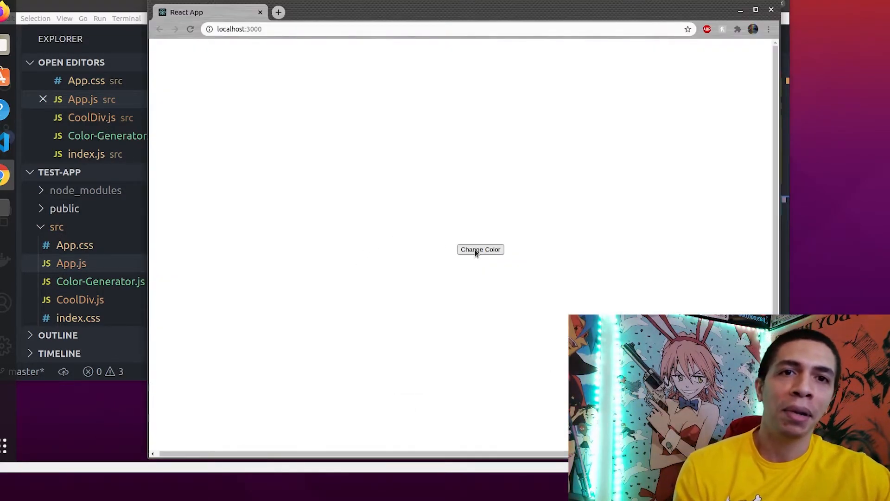
Step: Randomize the page background four times via Change Color, ending on purple
click(480, 250)
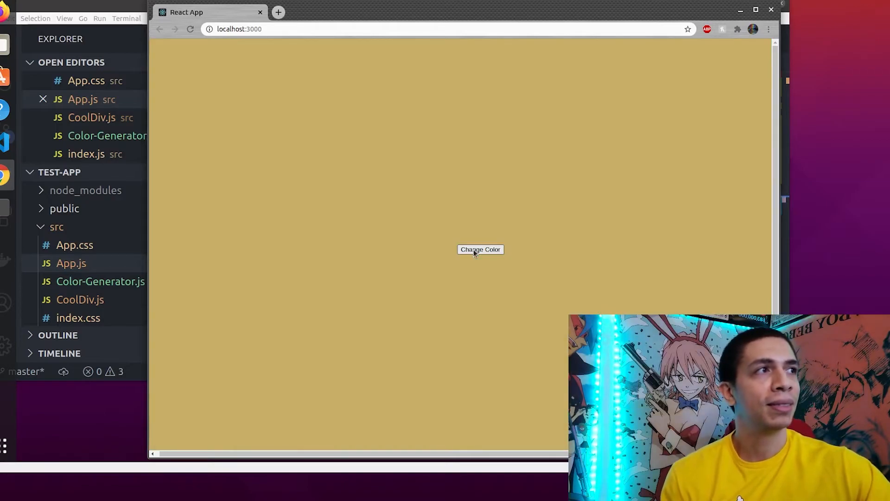
click(480, 250)
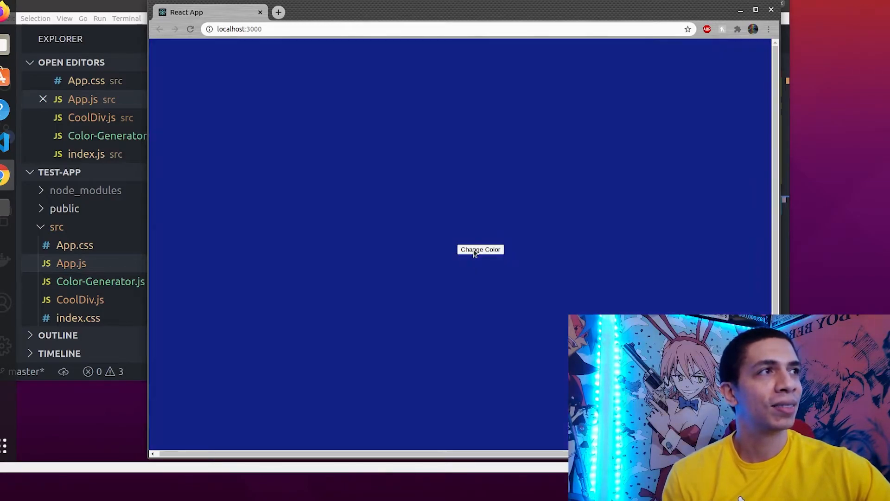
click(480, 249)
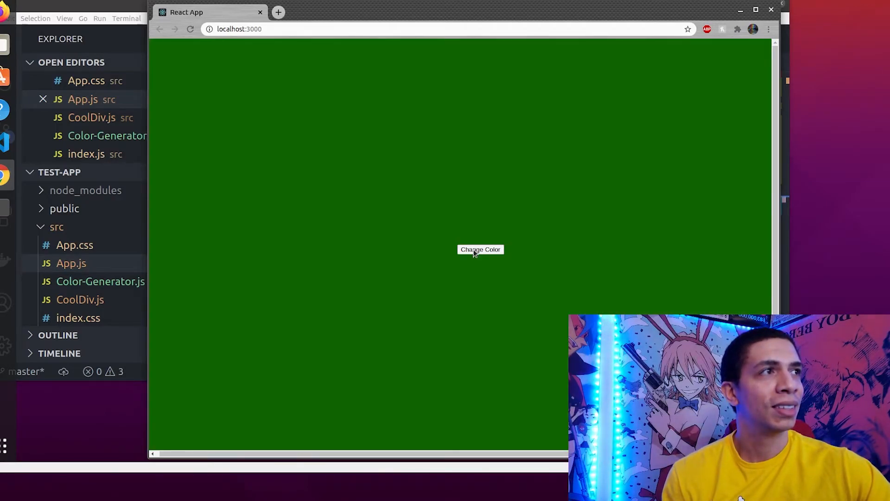
click(479, 250)
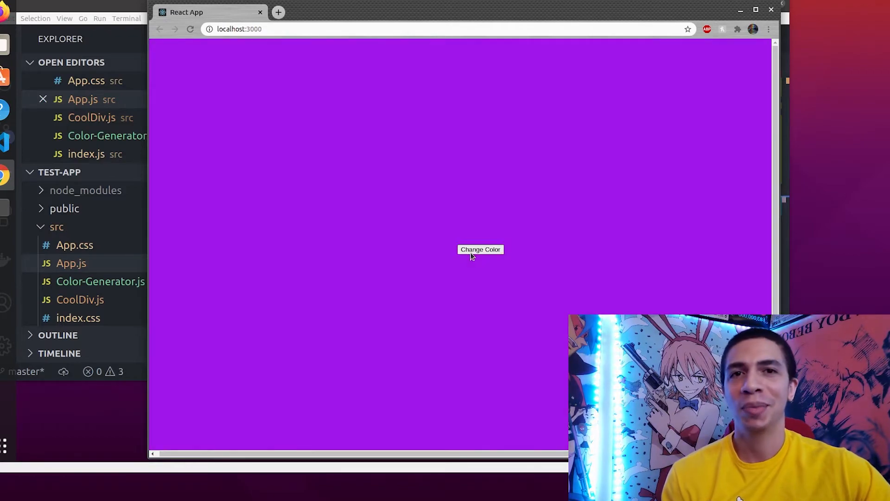